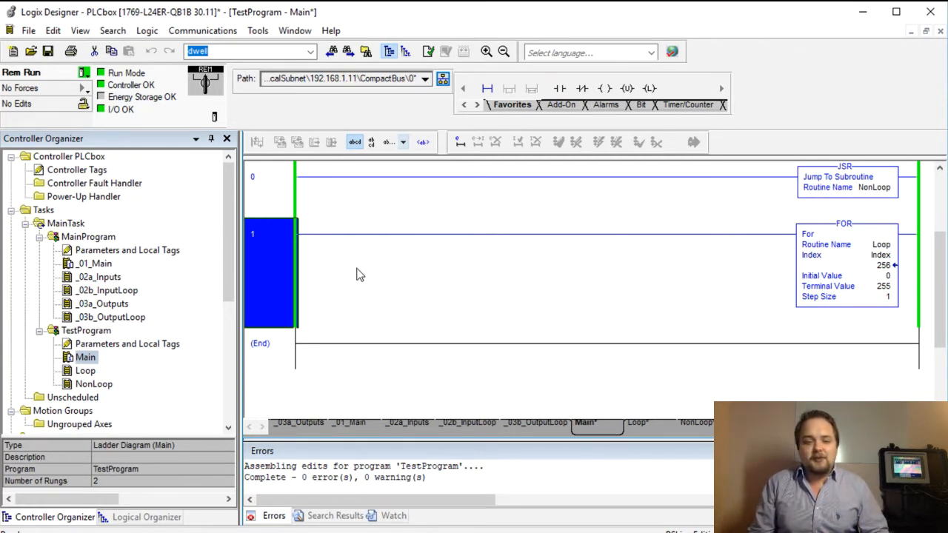
mouse_move(100, 368)
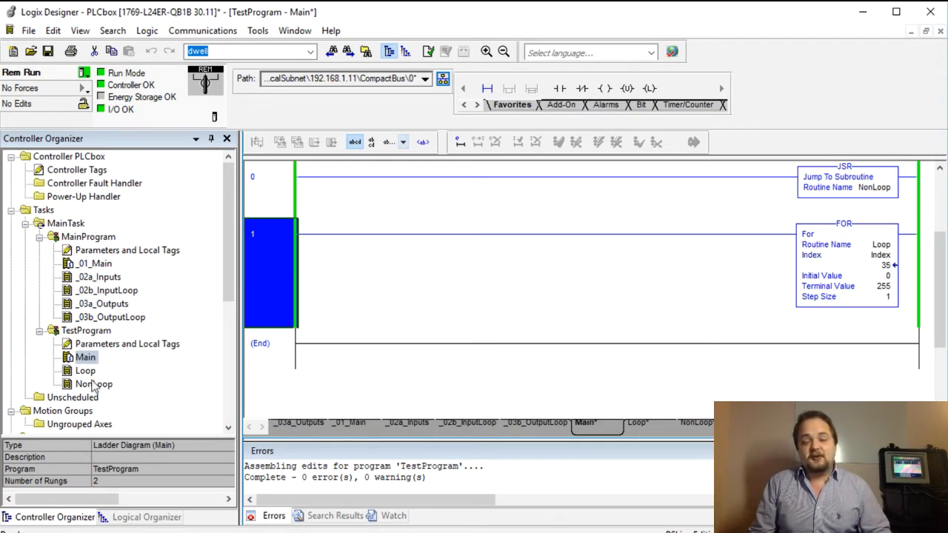
Step: Open NonLoop and review its ALARM[0] contact and parallel alarm branches copying FaultDesc
left_click(94, 383)
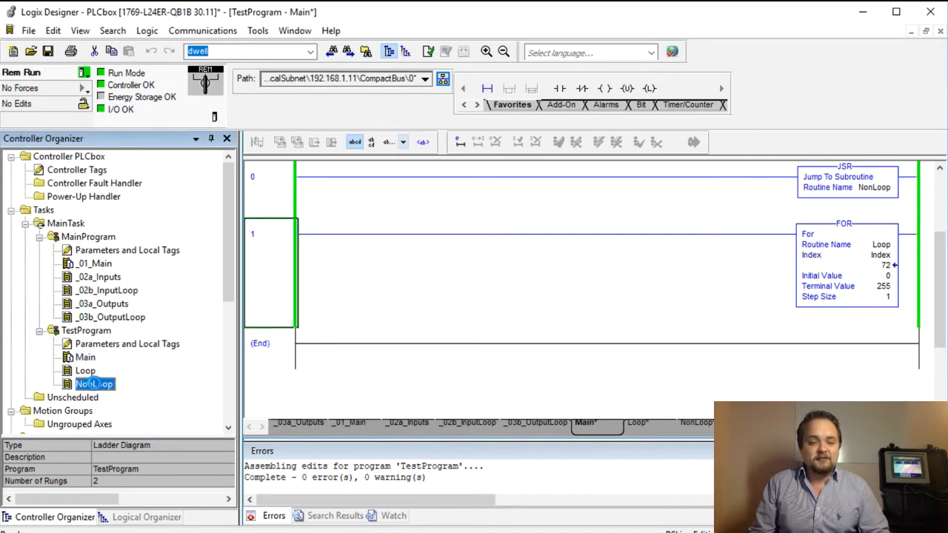
double_click(94, 383)
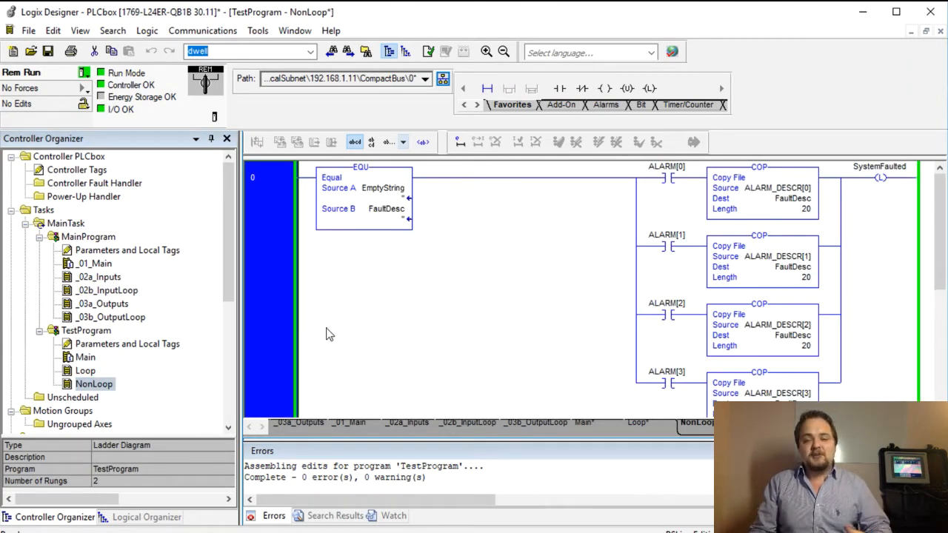
mouse_move(355, 326)
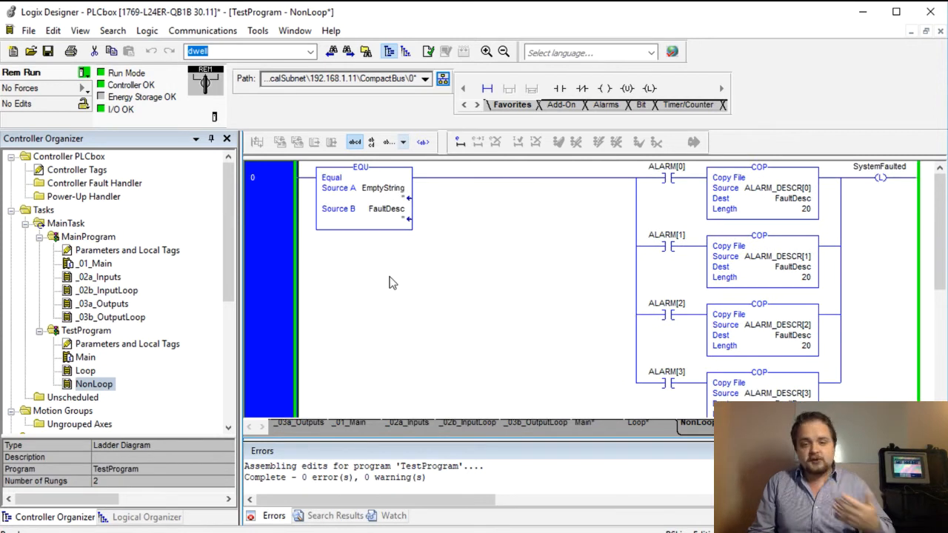
left_click(360, 196)
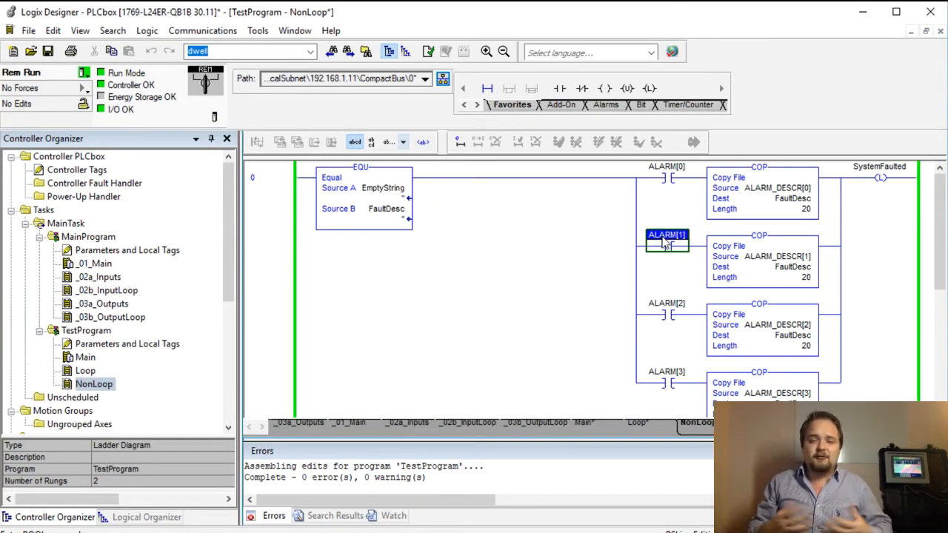
mouse_move(680, 217)
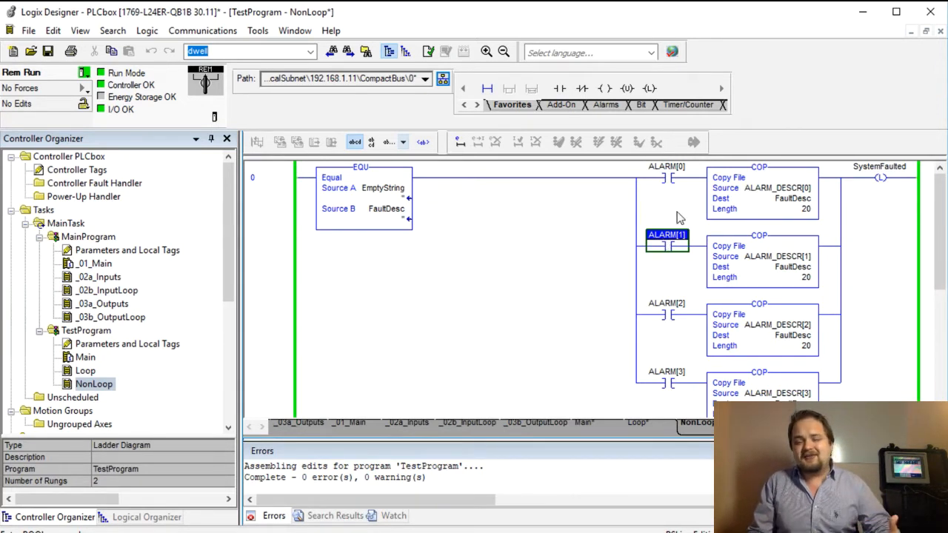
left_click(666, 170)
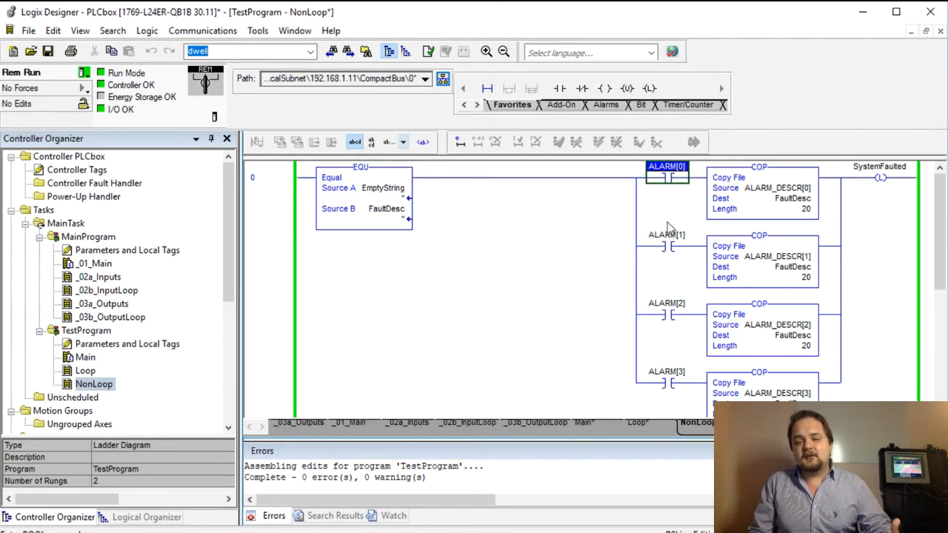
left_click(667, 245)
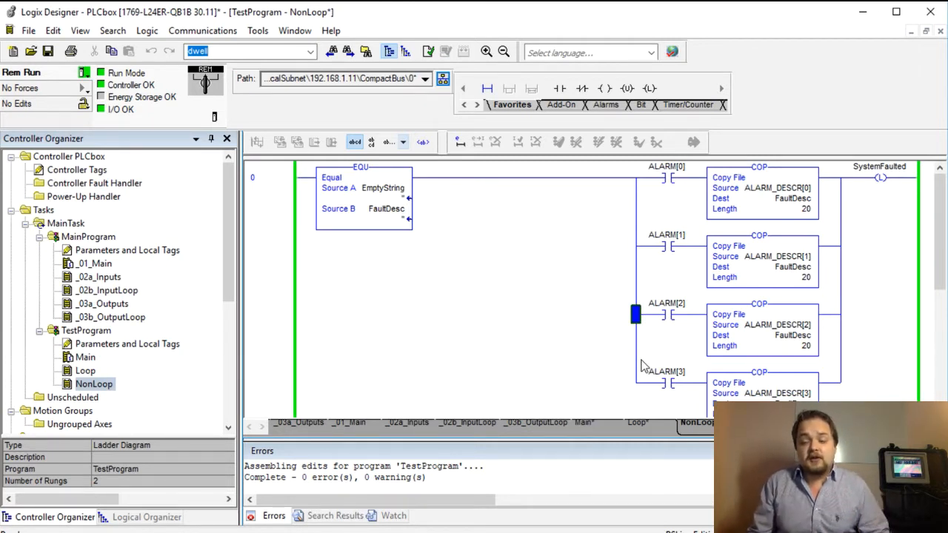
double_click(778, 187)
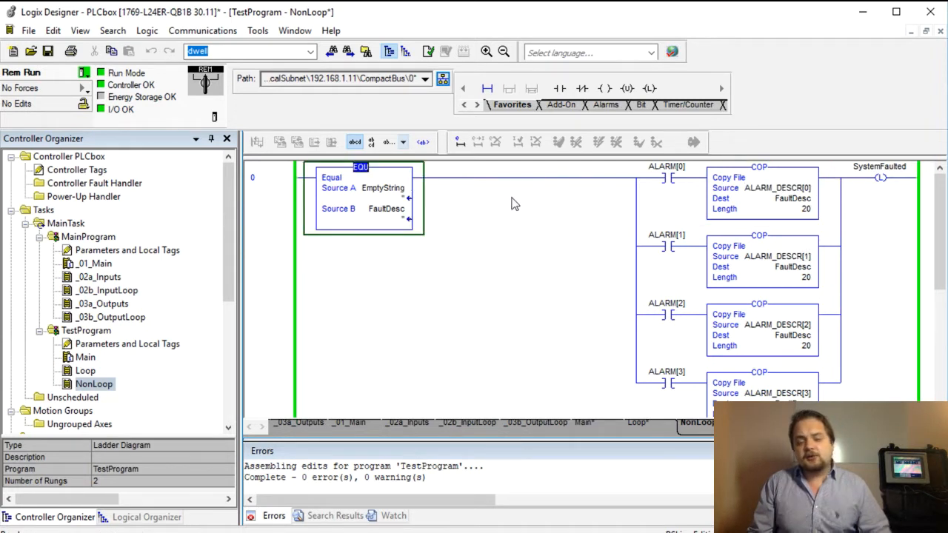
left_click(667, 176)
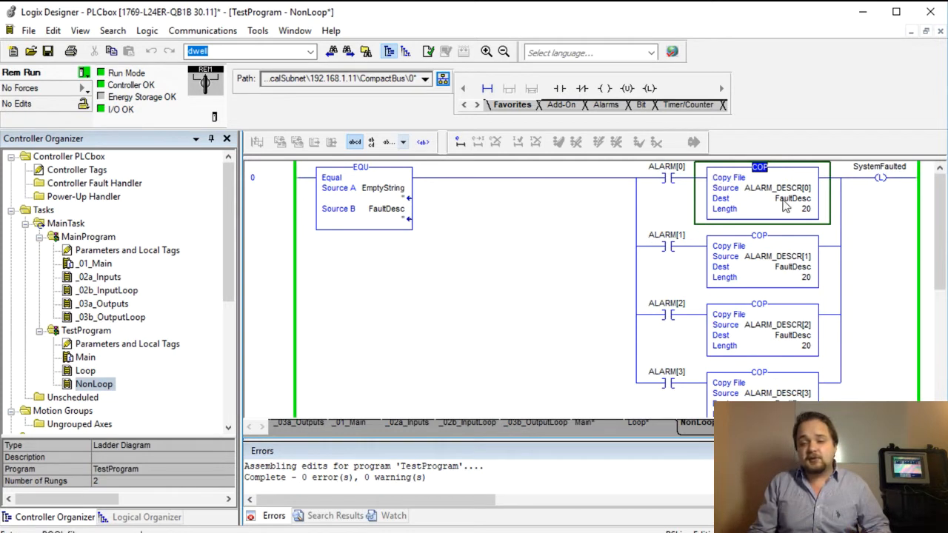
double_click(778, 187)
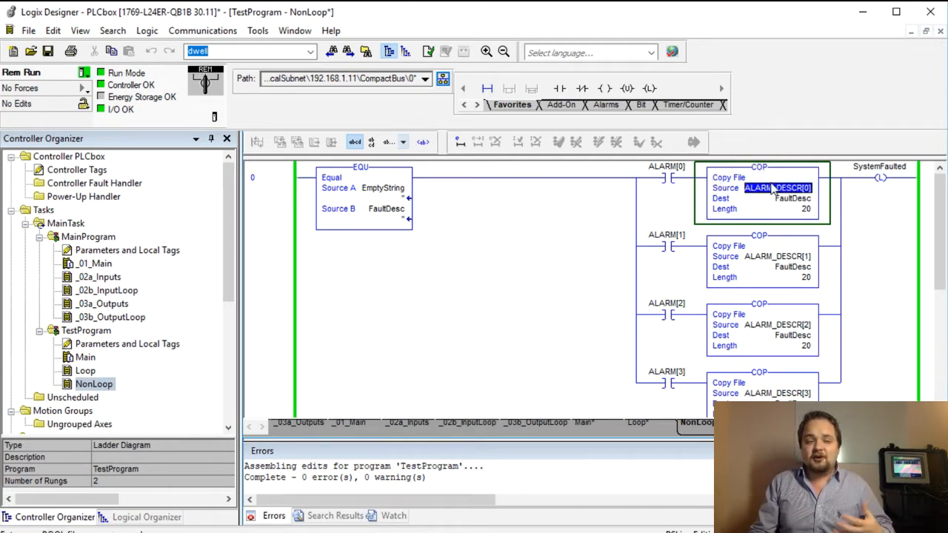
mouse_move(778, 188)
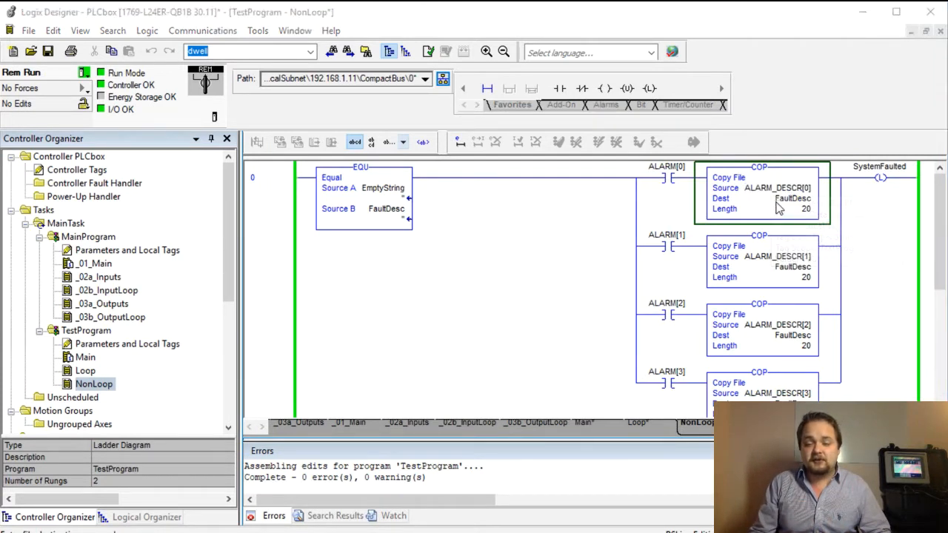
double_click(792, 198)
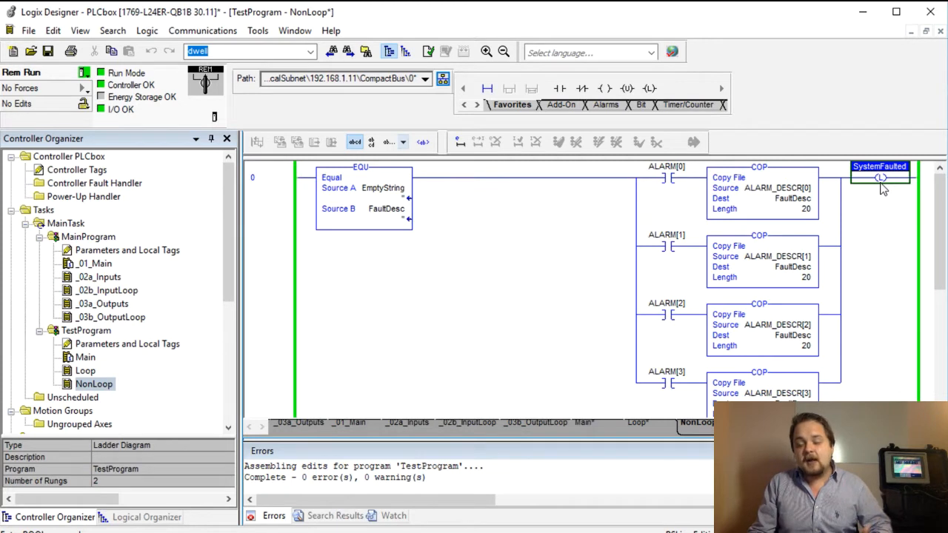
mouse_move(751, 244)
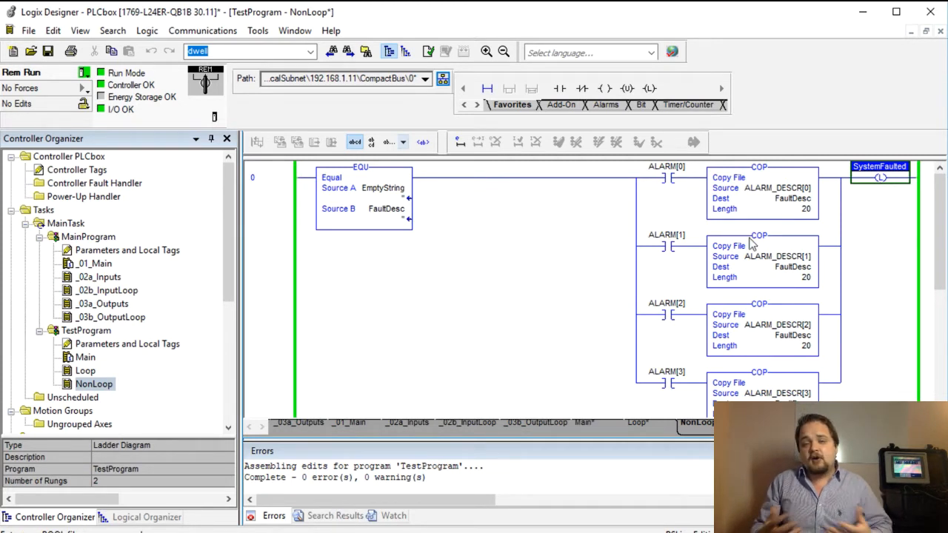
mouse_move(439, 217)
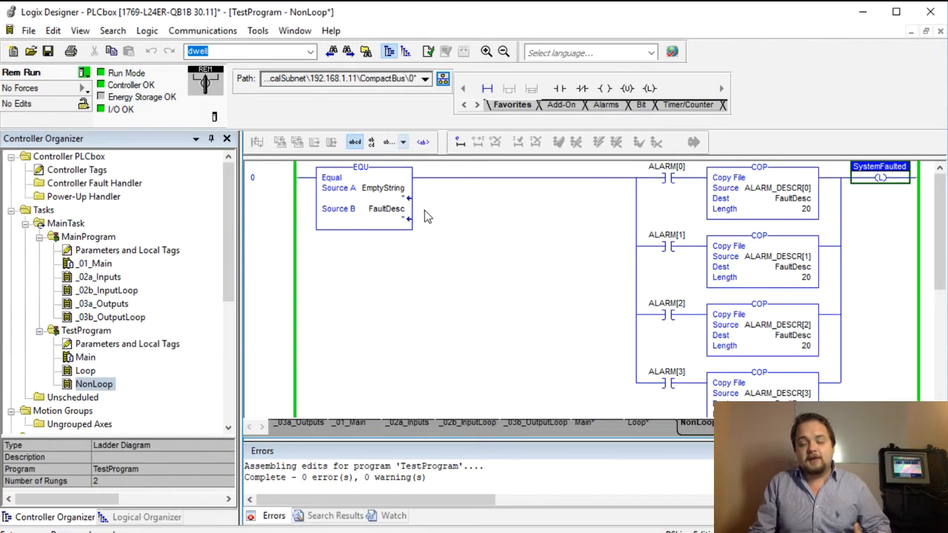
mouse_move(851, 195)
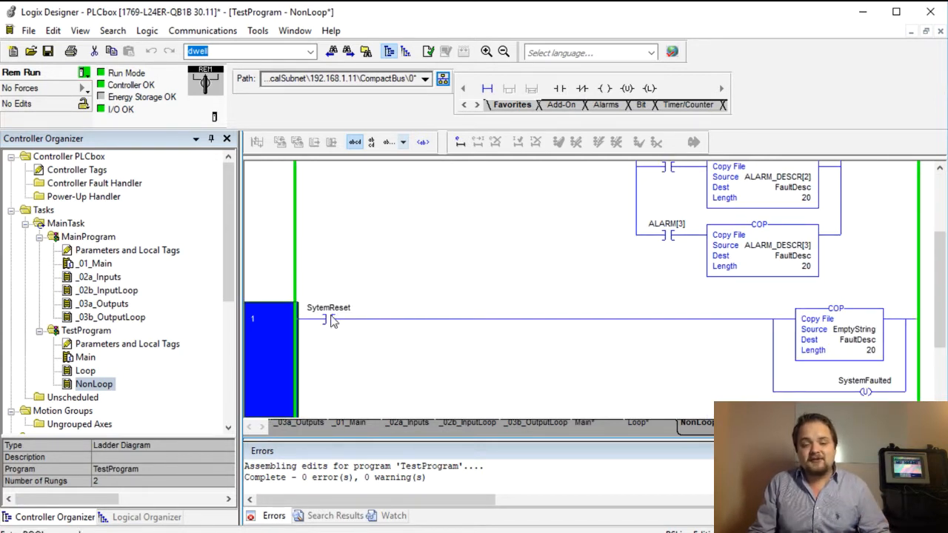
mouse_move(324, 318)
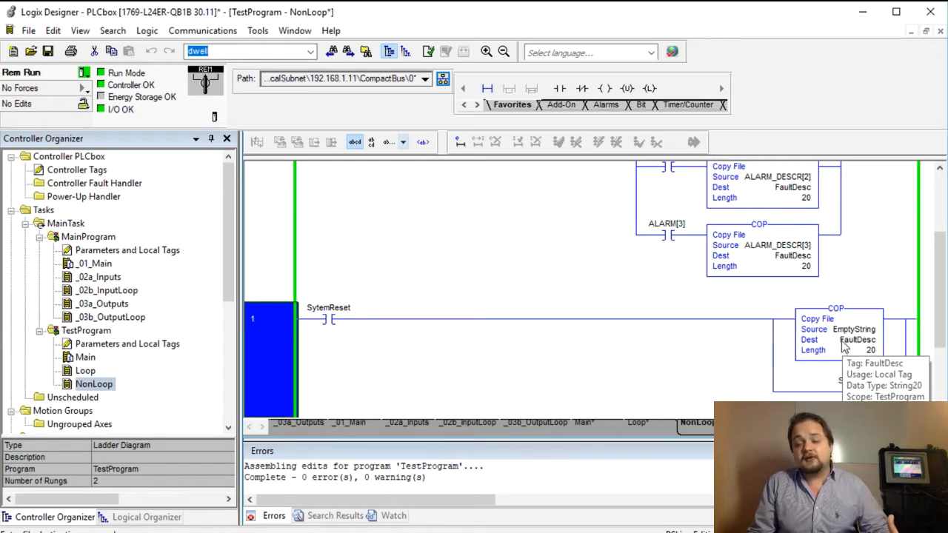
mouse_move(778, 337)
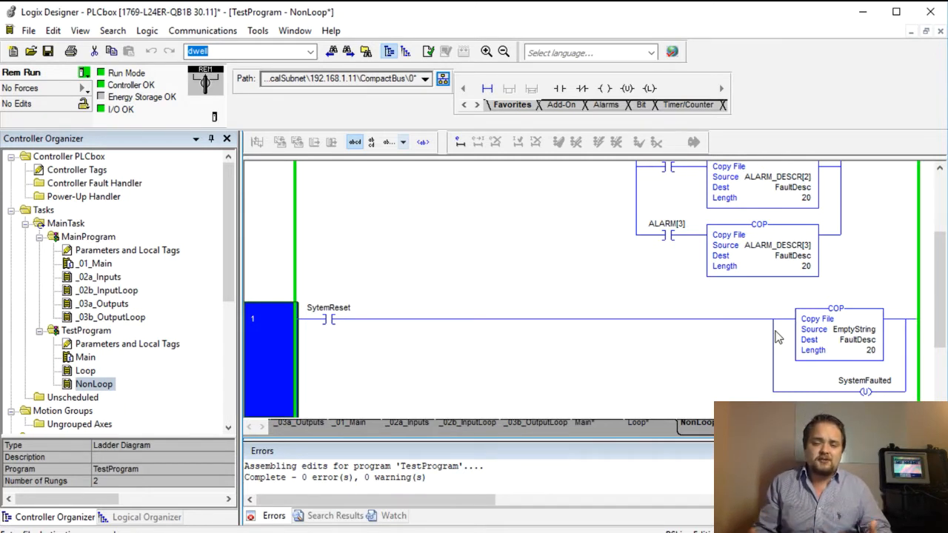
mouse_move(684, 296)
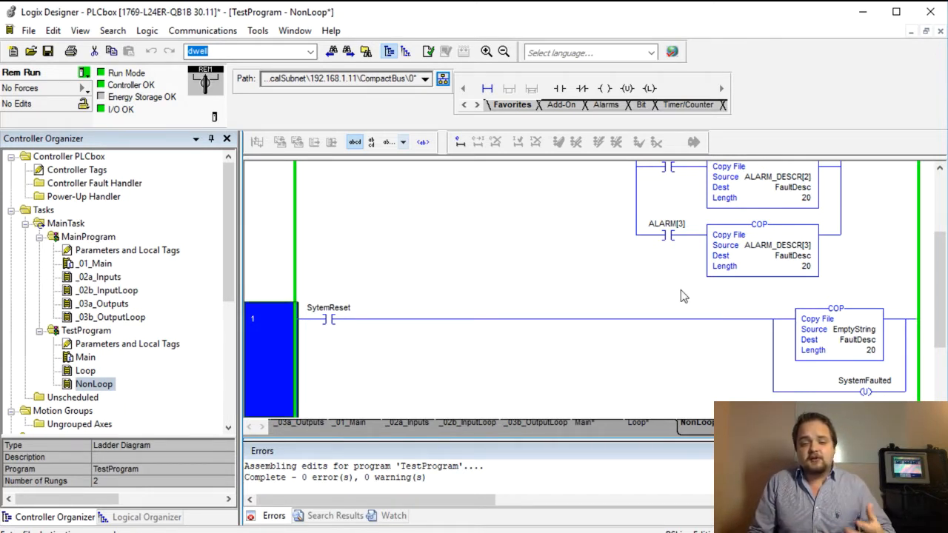
mouse_move(693, 298)
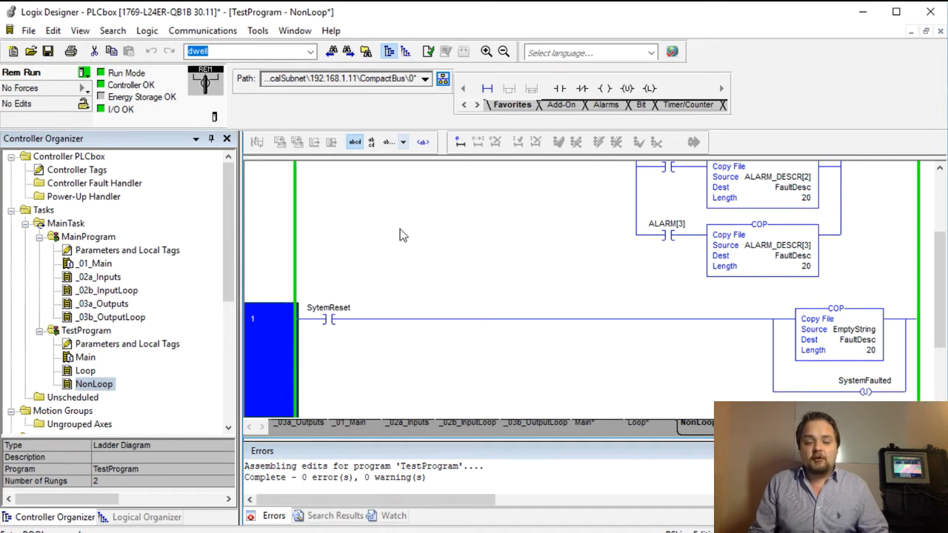
mouse_move(274, 238)
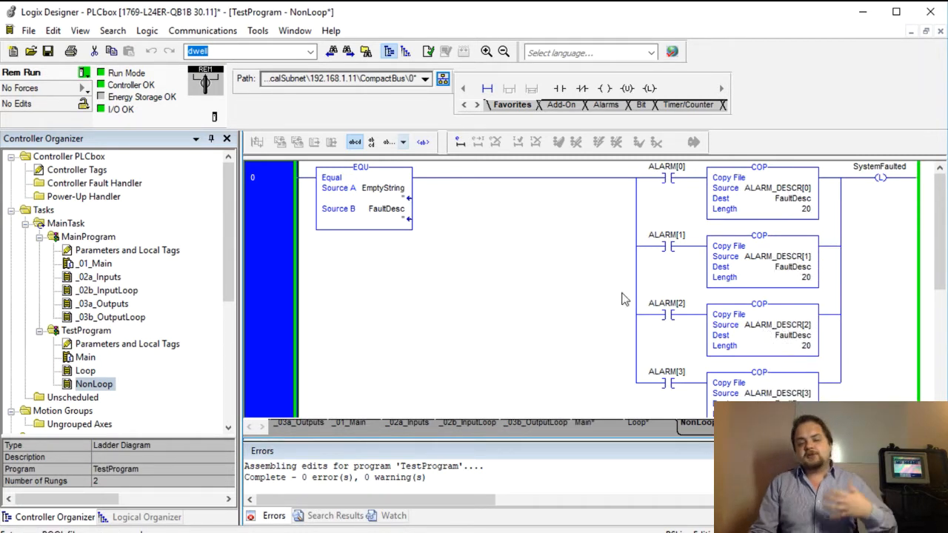
mouse_move(669, 238)
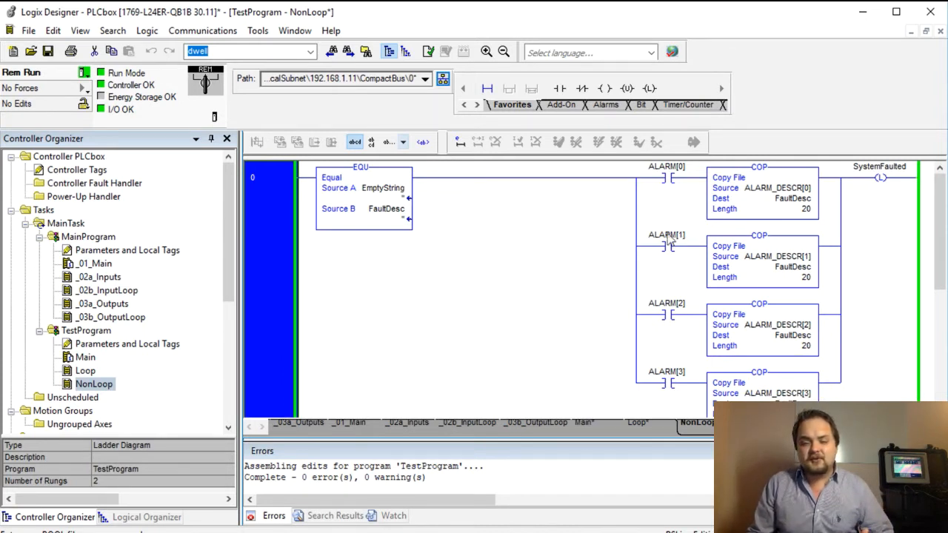
Step: Select the ALARM[1] alarm bit so FaultDesc holds 'Fault 1' and SystemFaulted latches
left_click(666, 244)
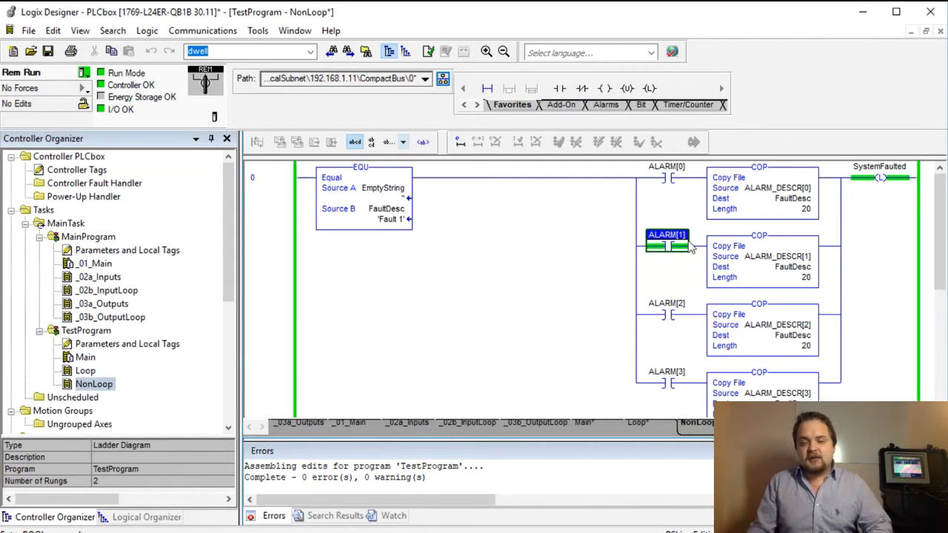
mouse_move(689, 248)
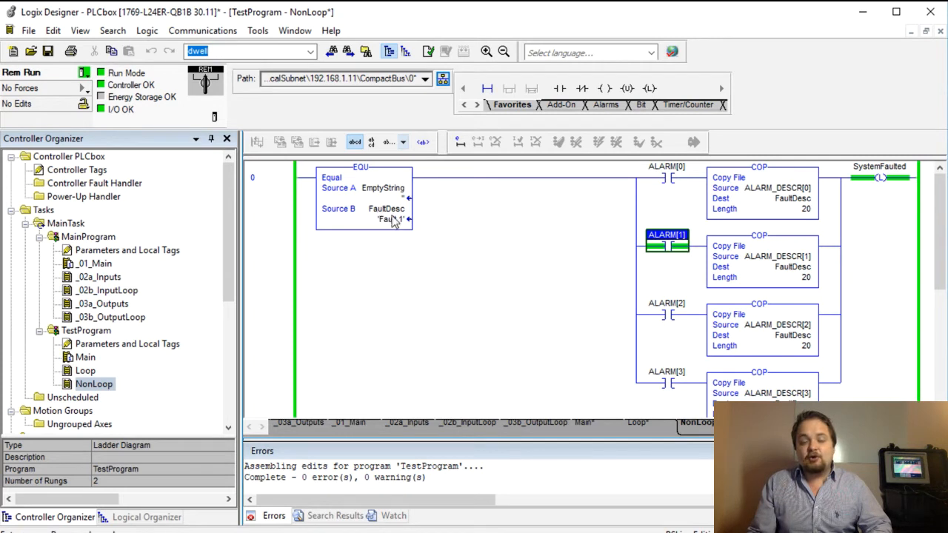
mouse_move(393, 220)
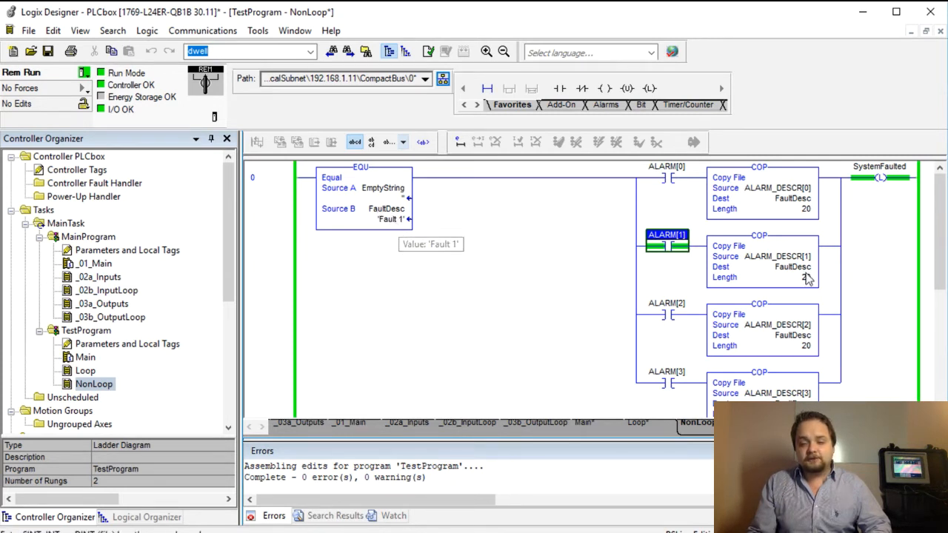
mouse_move(813, 225)
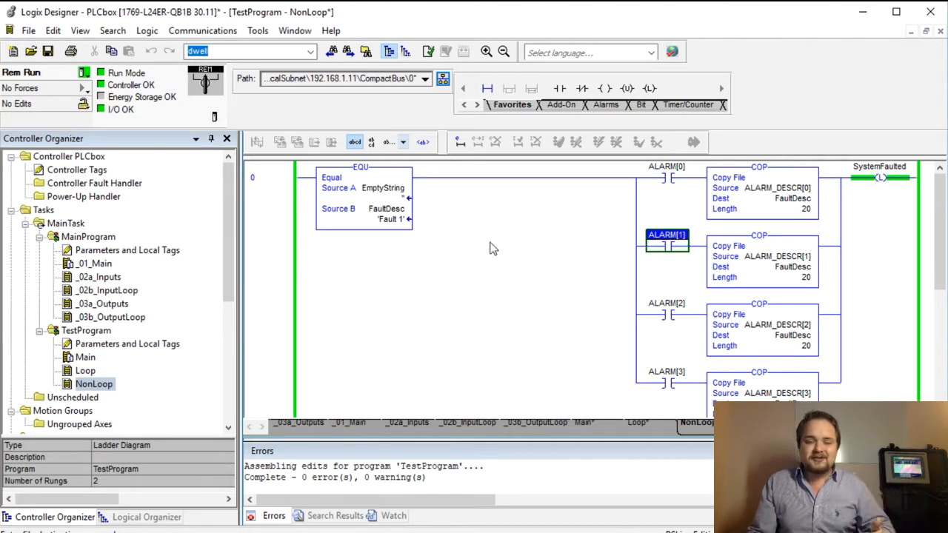
mouse_move(393, 223)
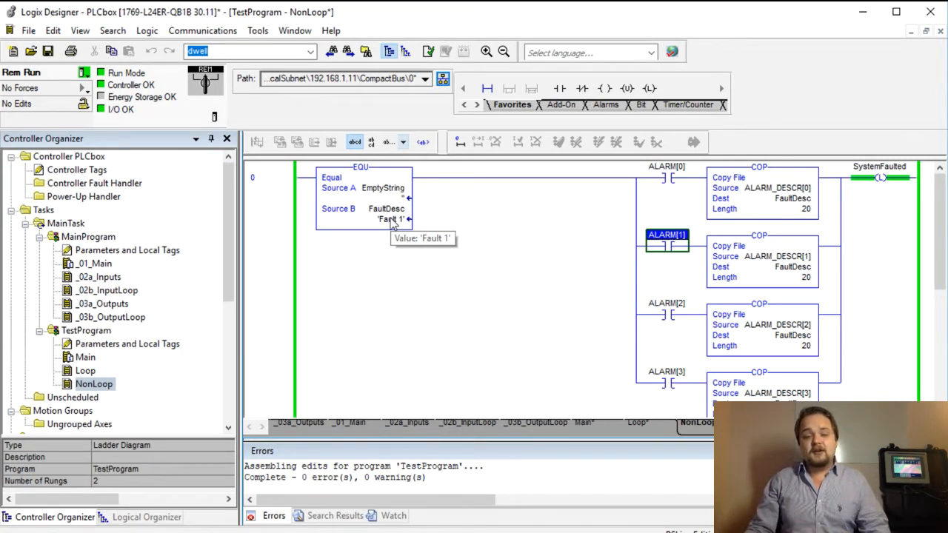
mouse_move(599, 250)
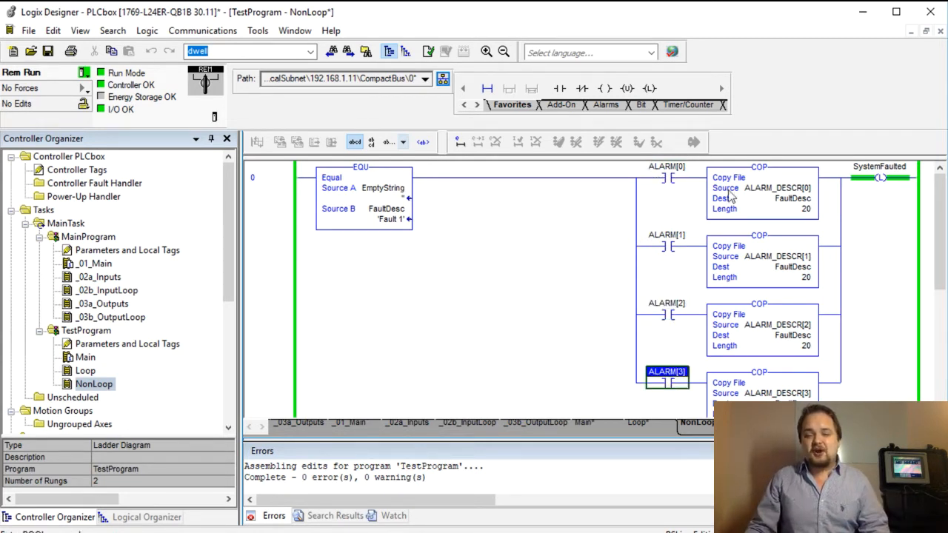
mouse_move(404, 237)
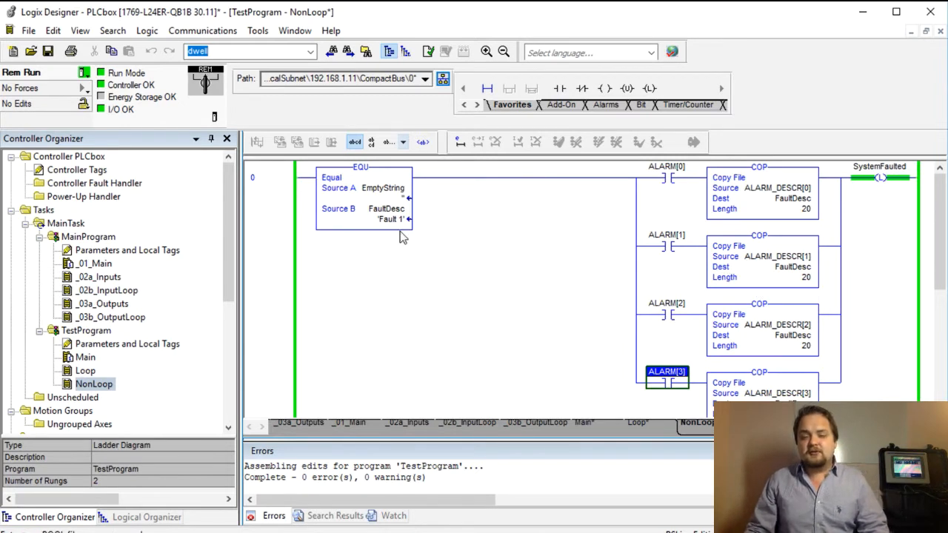
mouse_move(622, 290)
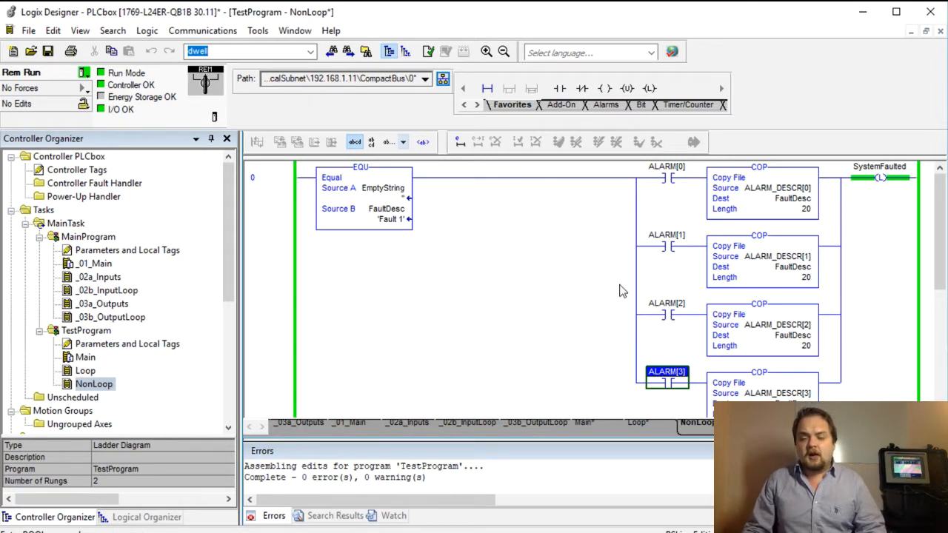
mouse_move(641, 299)
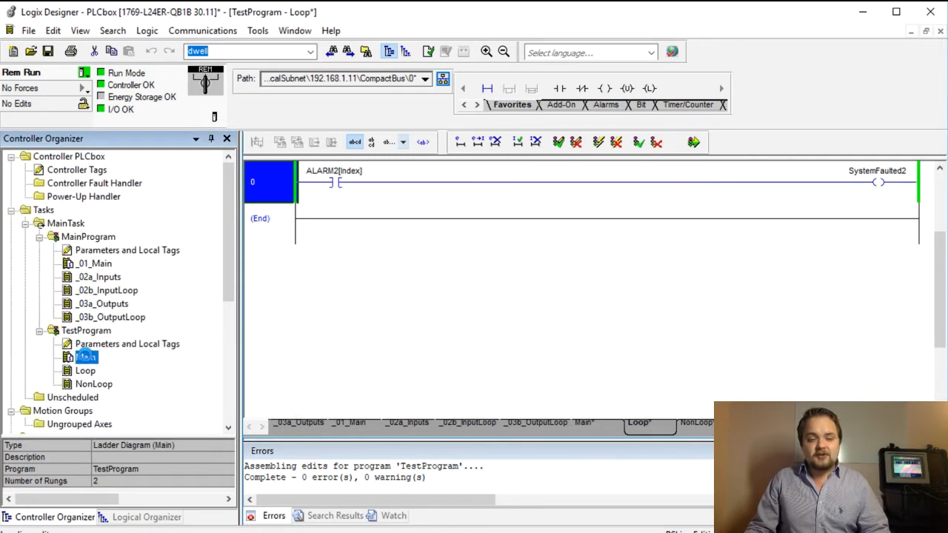
Step: Review Main's FOR instruction: routine Loop, its Index tag, running 0 to 255 step 1
double_click(86, 357)
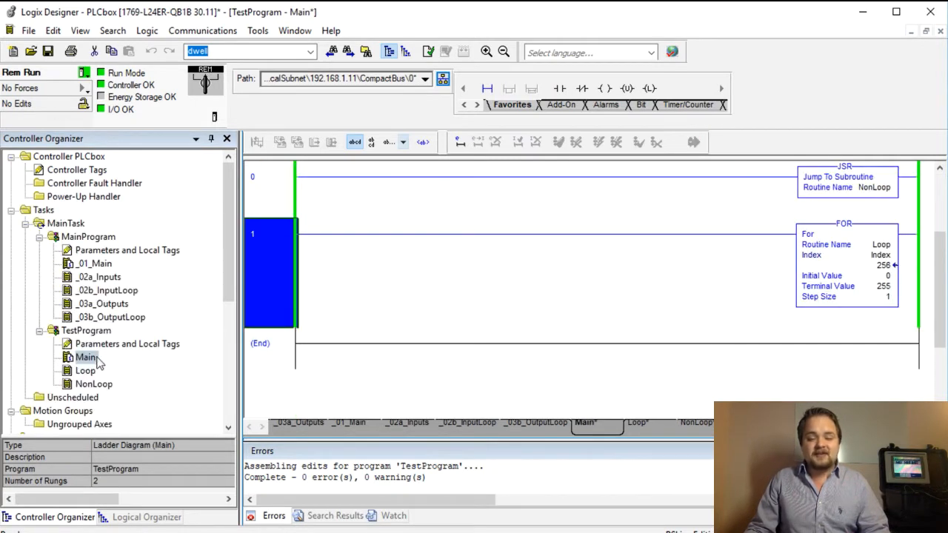
left_click(268, 185)
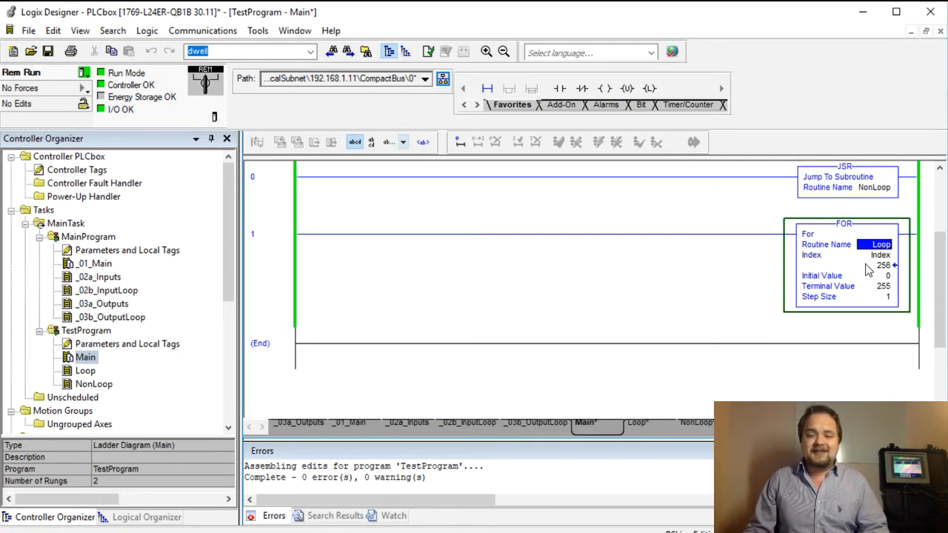
left_click(881, 255)
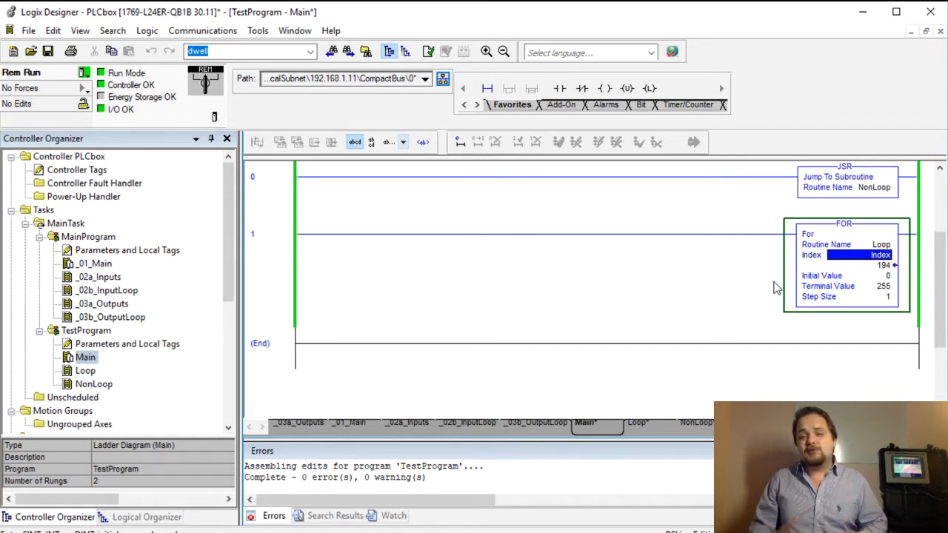
left_click(859, 276)
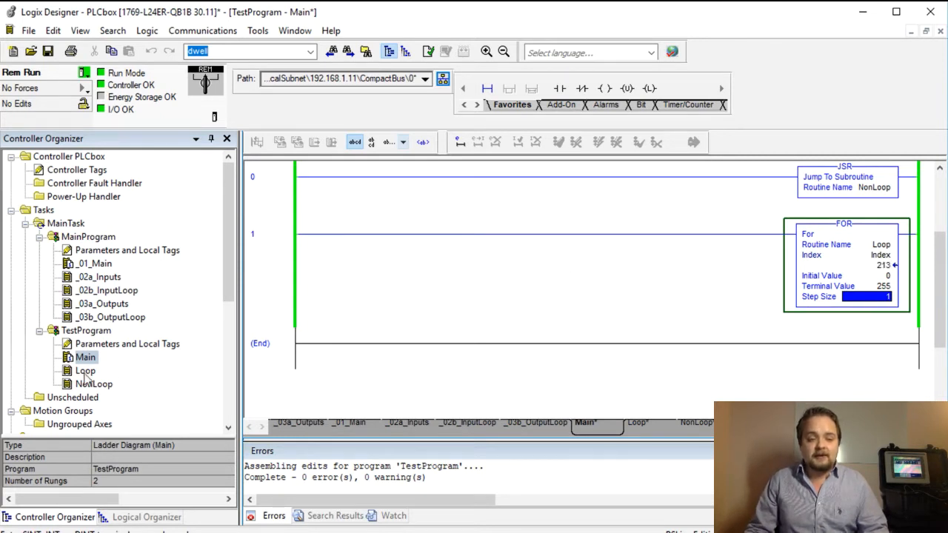
Step: View Loop and NonLoop side by side, ending on Loop's ALARM2[Index] rung
double_click(85, 370)
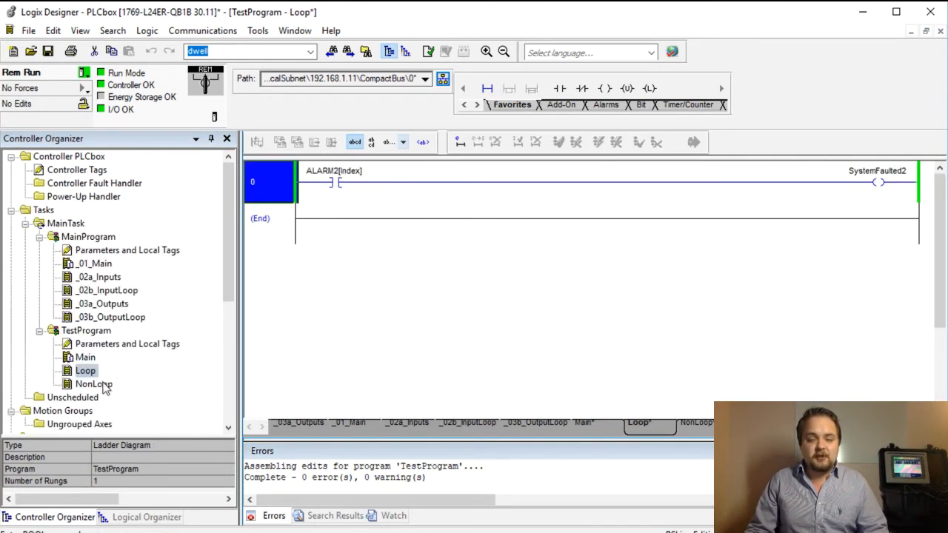
left_click(86, 357)
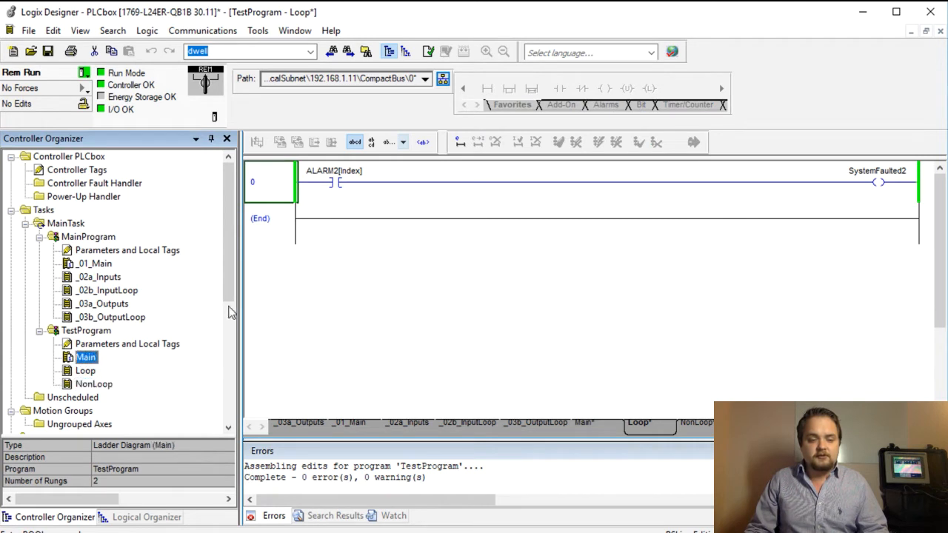
double_click(85, 357)
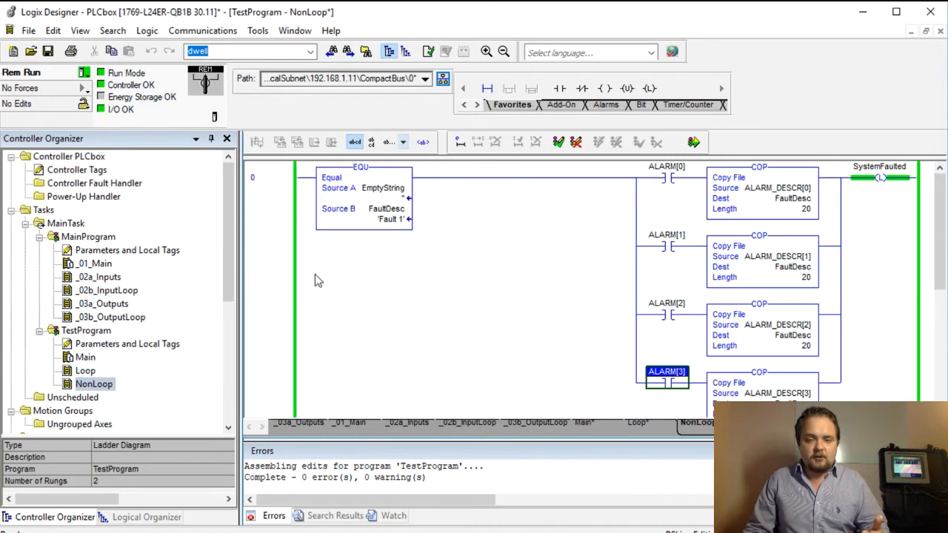
left_click(85, 370)
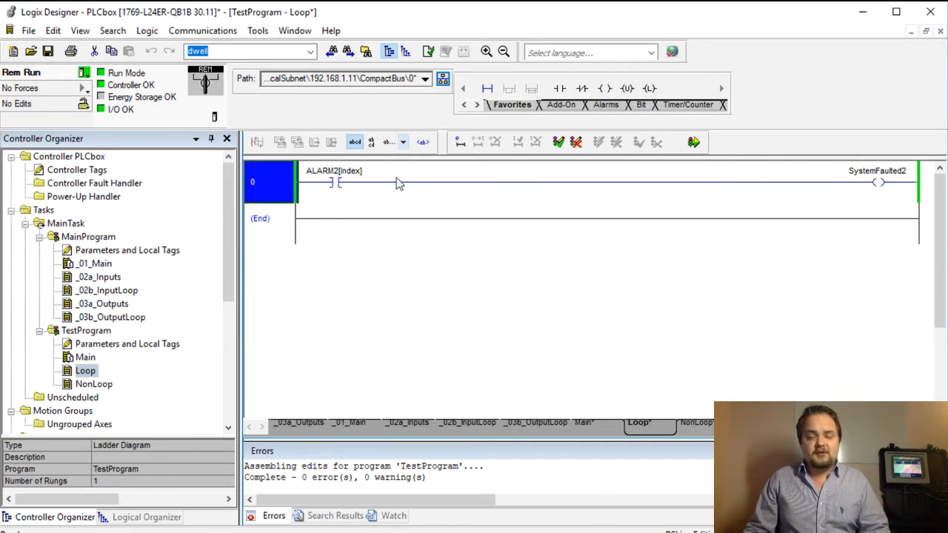
mouse_move(260, 230)
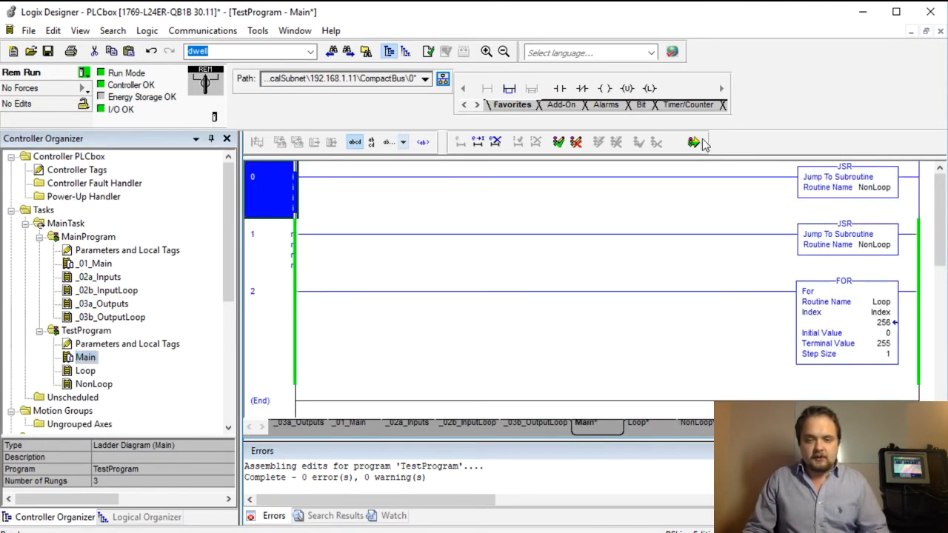
Step: Finalize all program edits, keeping Main's NonLoop JSR and FOR loop rungs
left_click(694, 142)
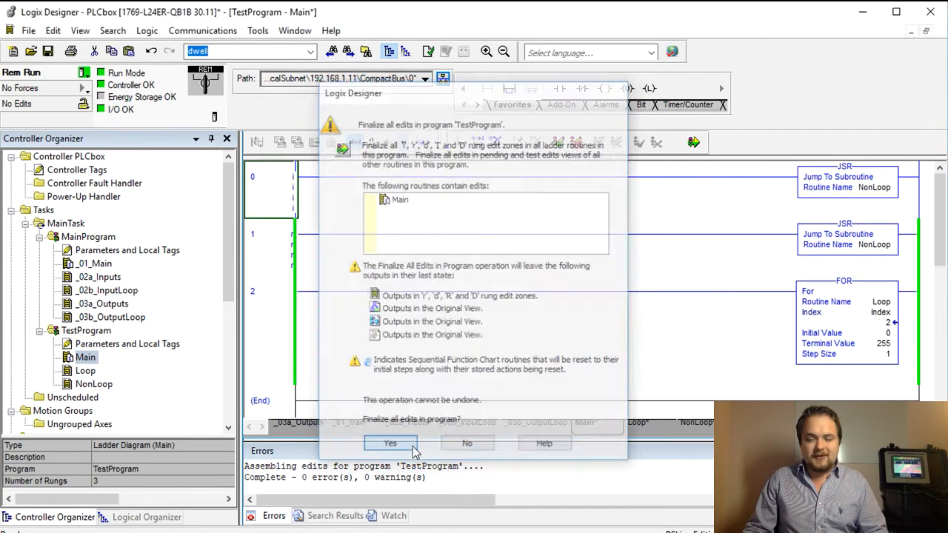
left_click(389, 443)
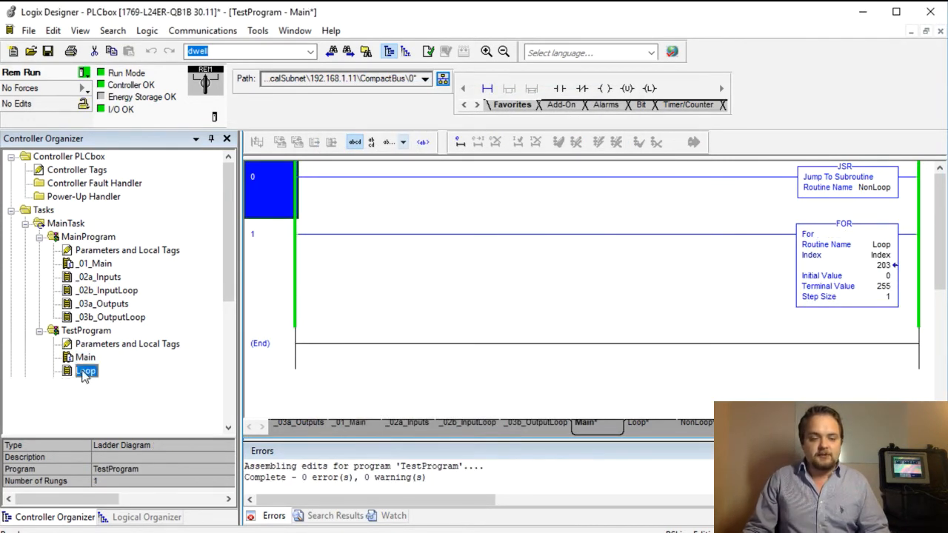
Step: Locate NonLoop's SytemReset rung clearing FaultDesc and unlatching SystemFaulted, selected for reuse
double_click(86, 370)
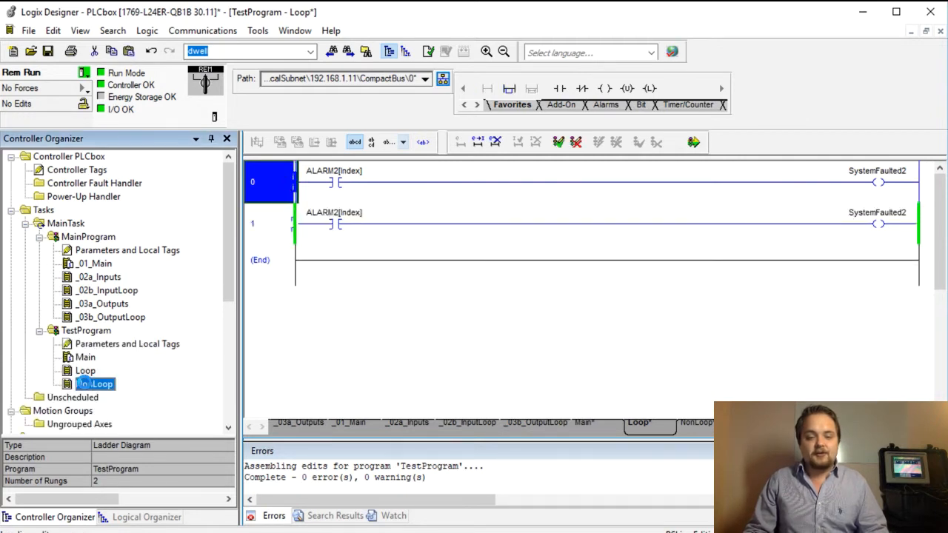
double_click(94, 383)
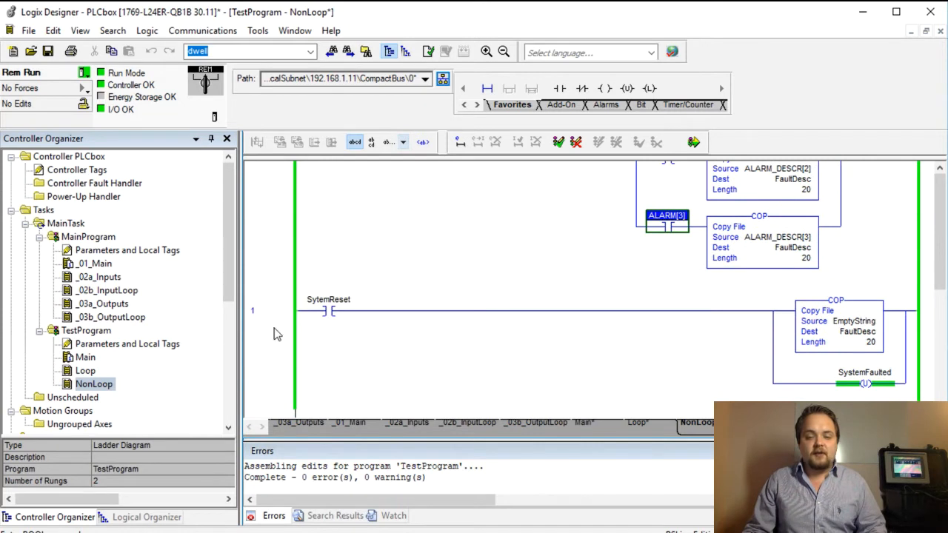
left_click(253, 310)
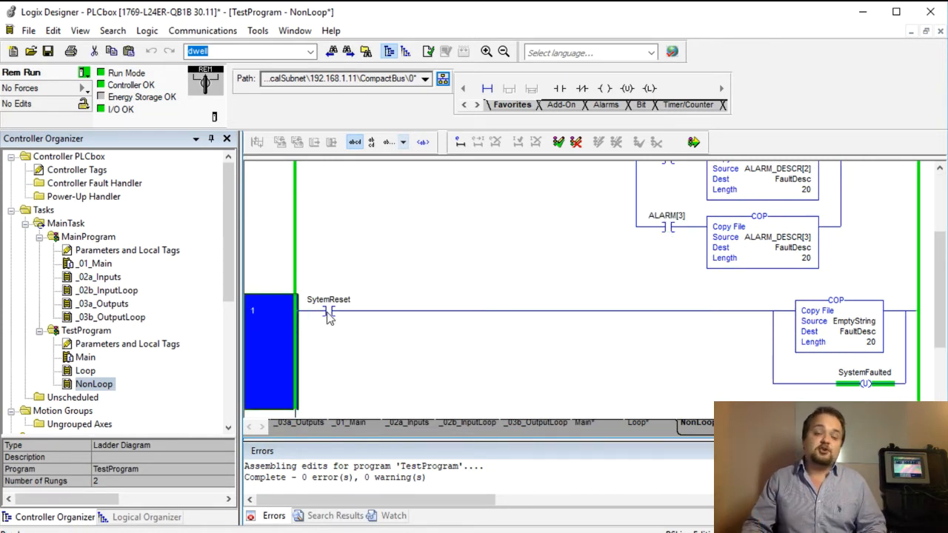
left_click(85, 357)
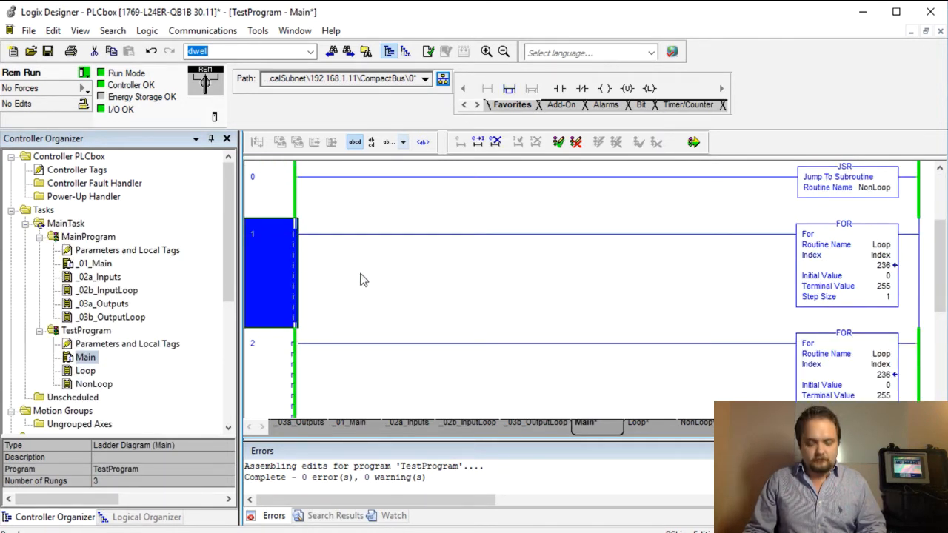
Step: Retarget the pasted reset rung to SytemReset2, FaultDesc2 and SystemFaulted2
scroll("down", 3)
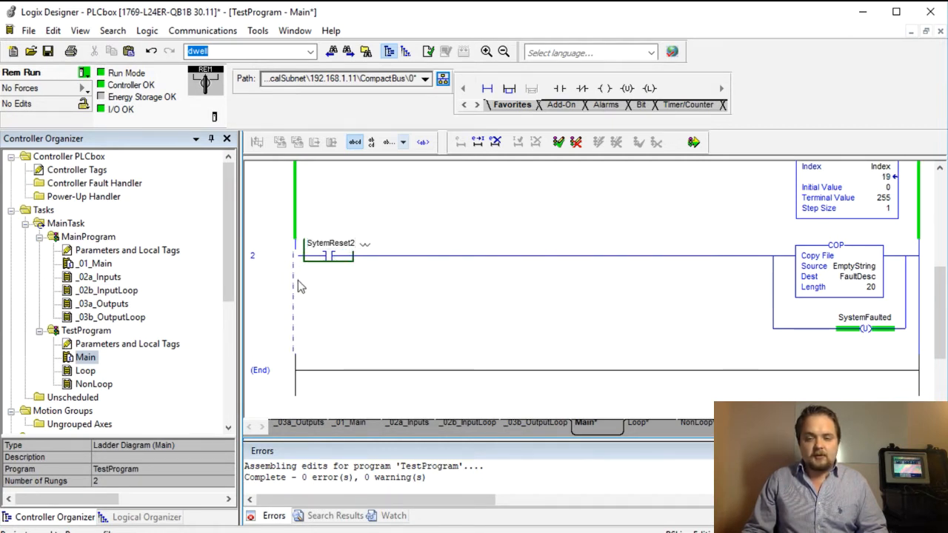
left_click(253, 256)
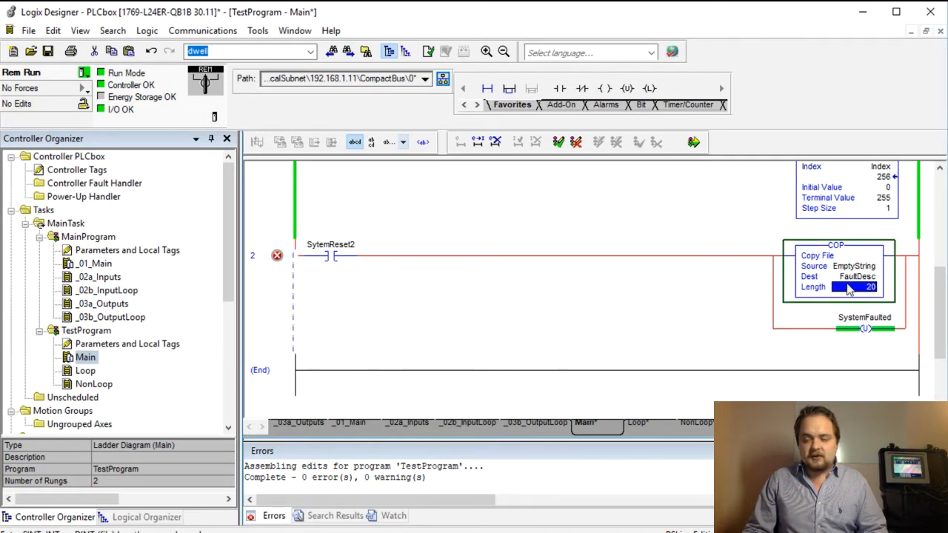
left_click(844, 276)
type("2")
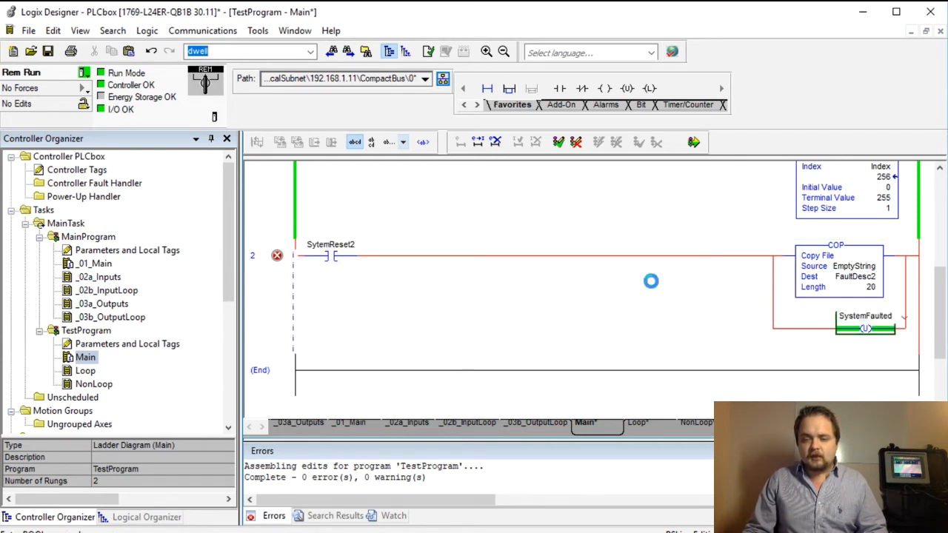
Step: Create the missing FaultDesc2 tag as a String20
right_click(330, 256)
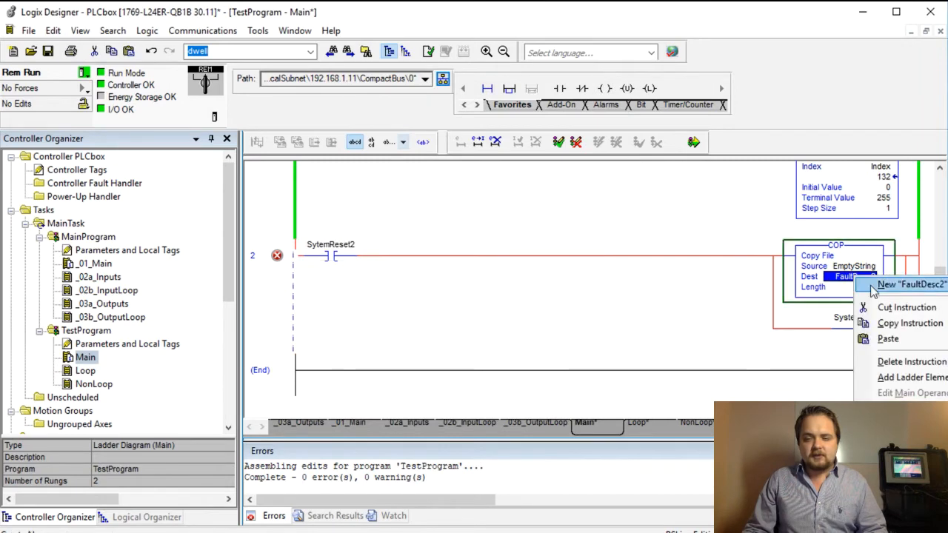
left_click(911, 284)
type("String20")
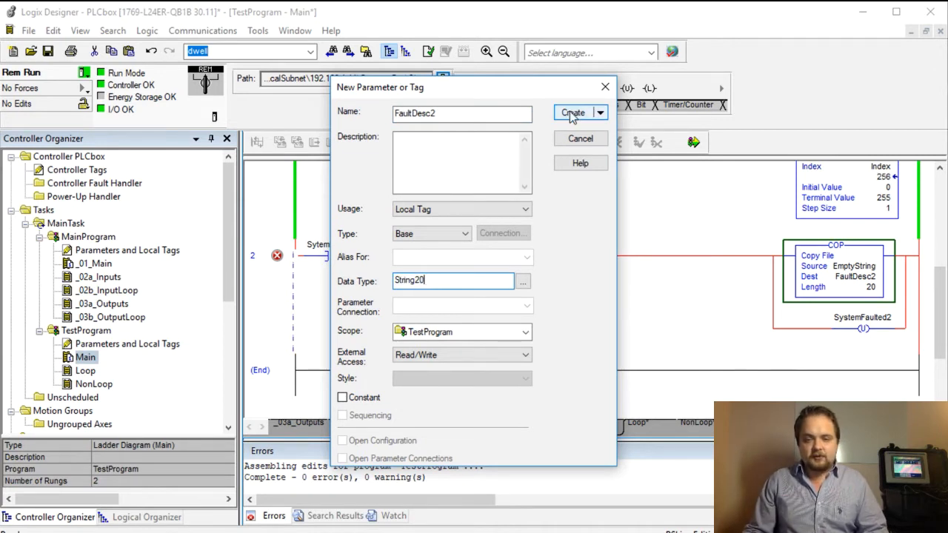
left_click(572, 112)
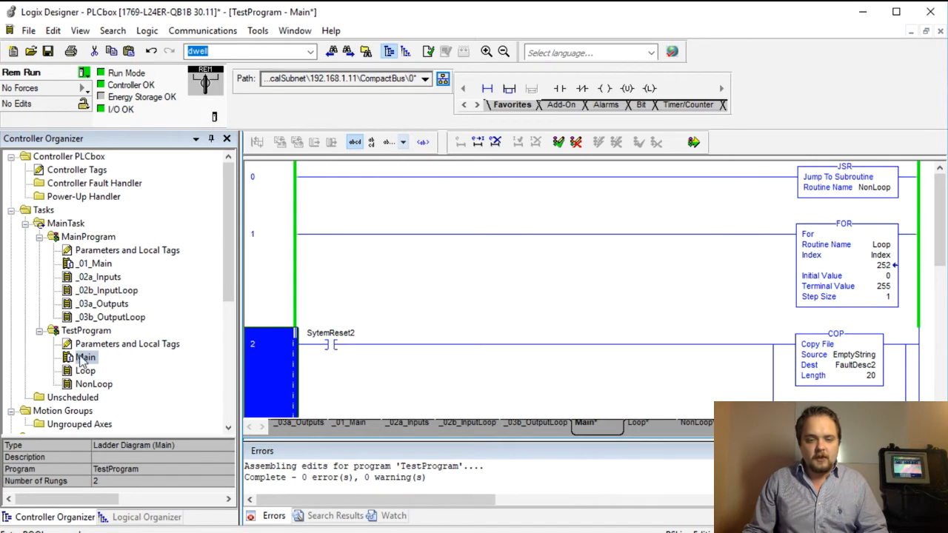
Step: Add Loop's first rung: EQU EmptyString vs FaultDesc2 and ALARM2[Index] latching SystemFaulted2
double_click(85, 370)
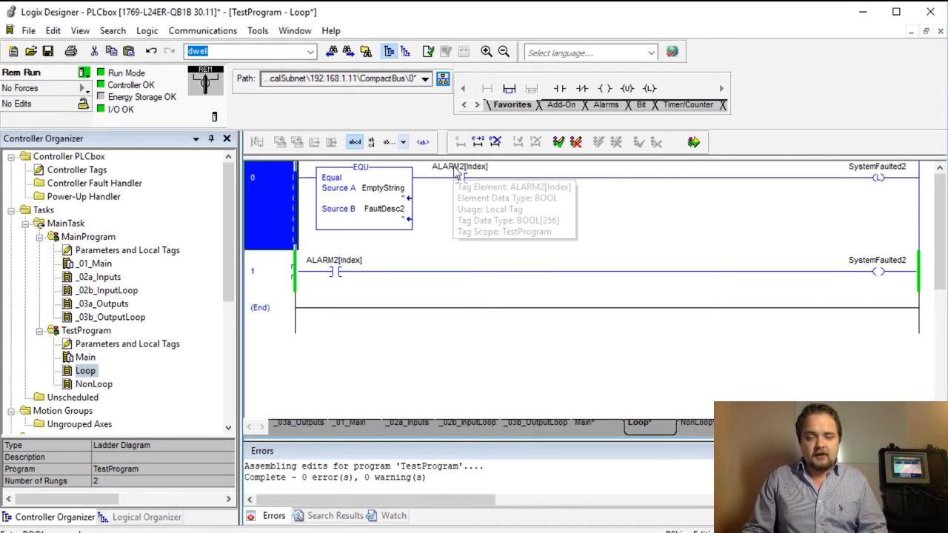
right_click(459, 166)
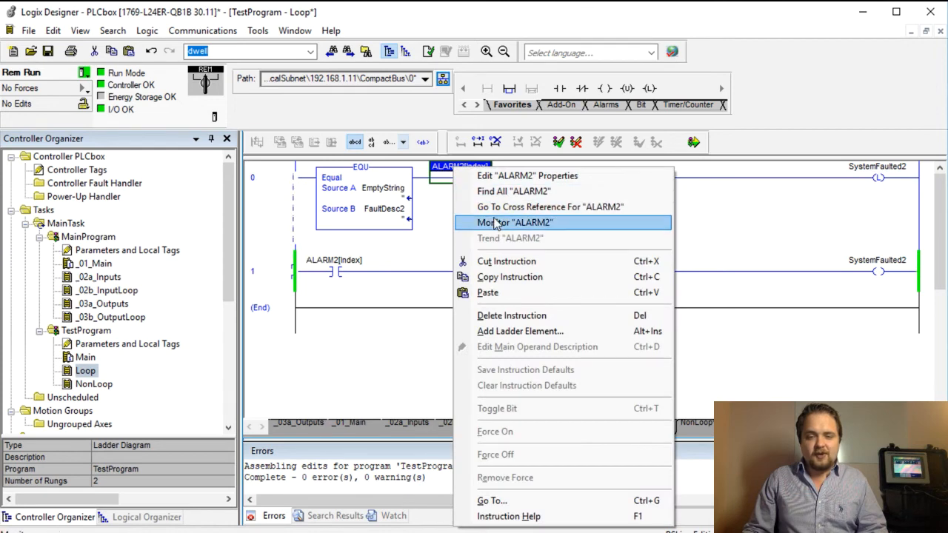
Step: Monitor ALARM2 and expand it to show every BOOL element at 0
left_click(514, 222)
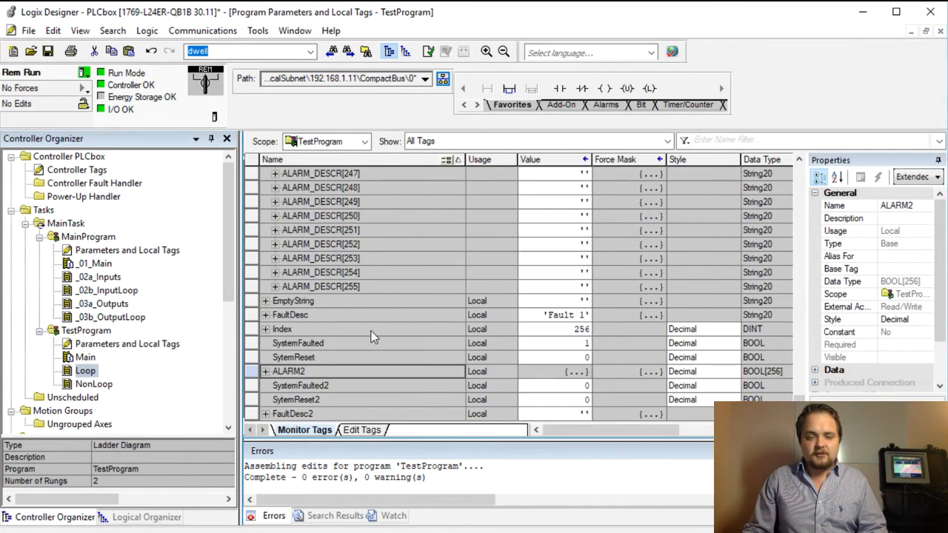
left_click(265, 371)
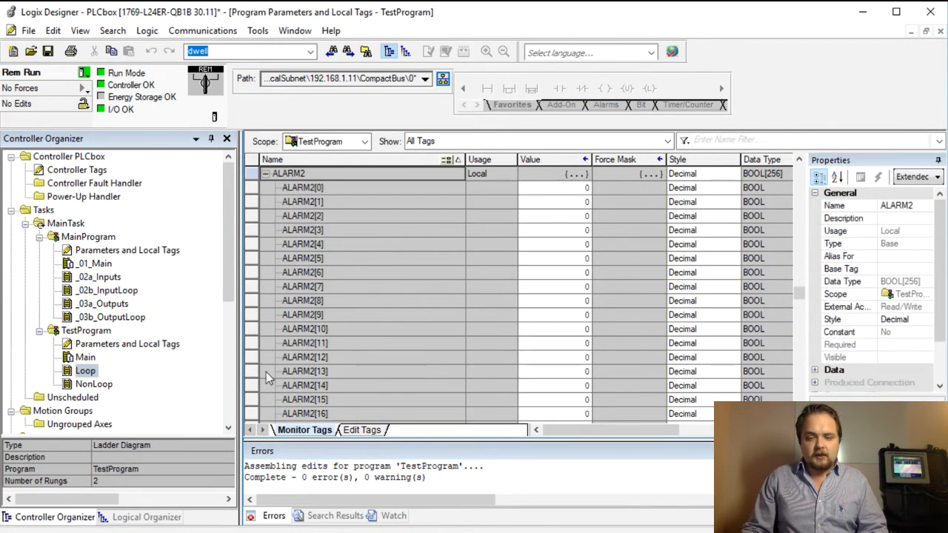
mouse_move(444, 193)
type("ALARM_DESCR[inde")
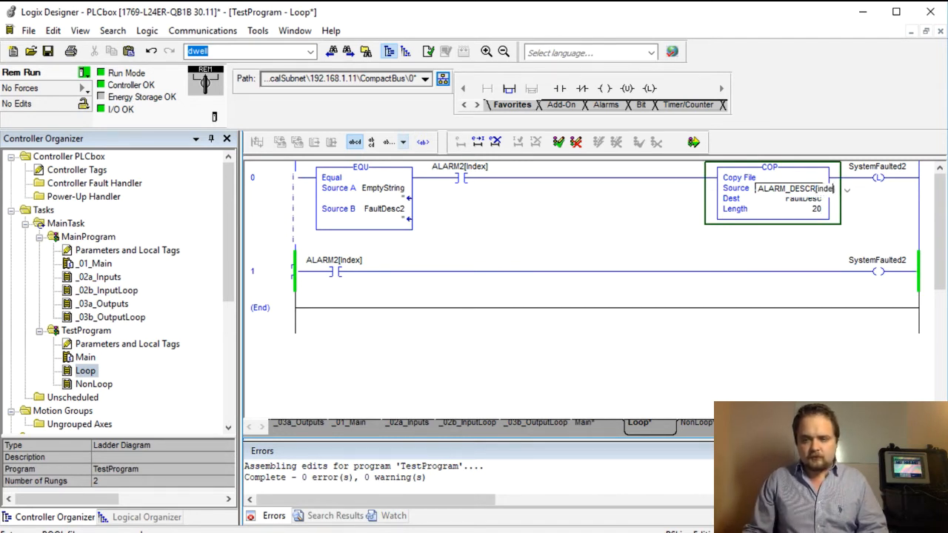
Step: Set the copy destination to FaultDesc2 and finalize all program edits
left_click(800, 198)
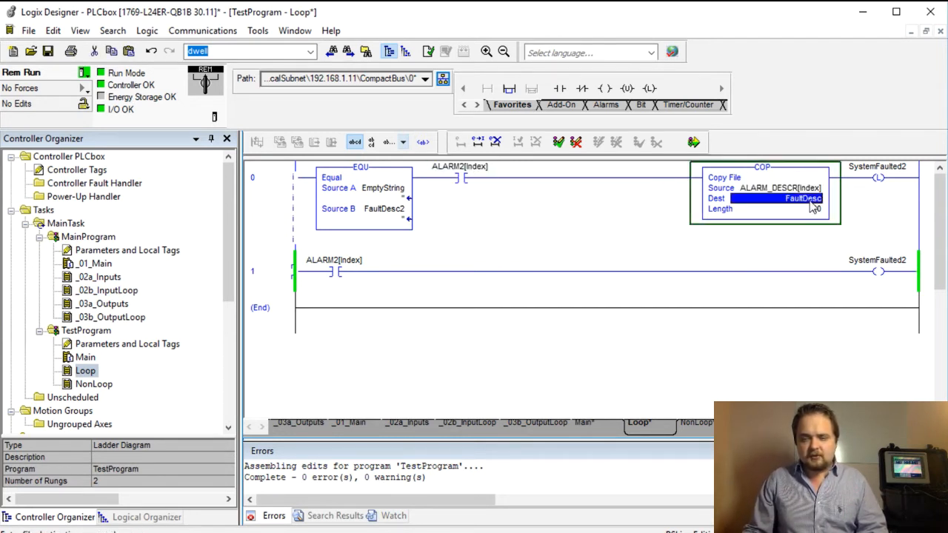
left_click(774, 198)
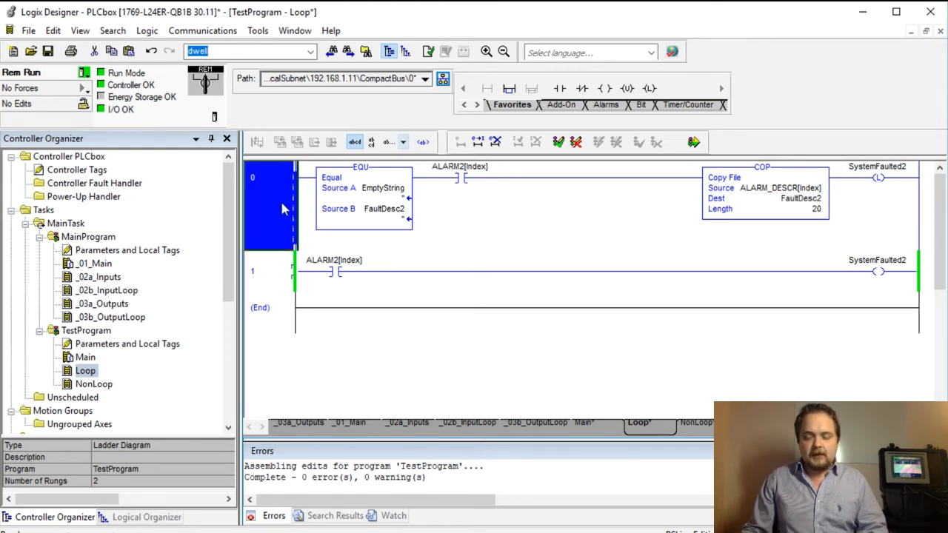
mouse_move(713, 147)
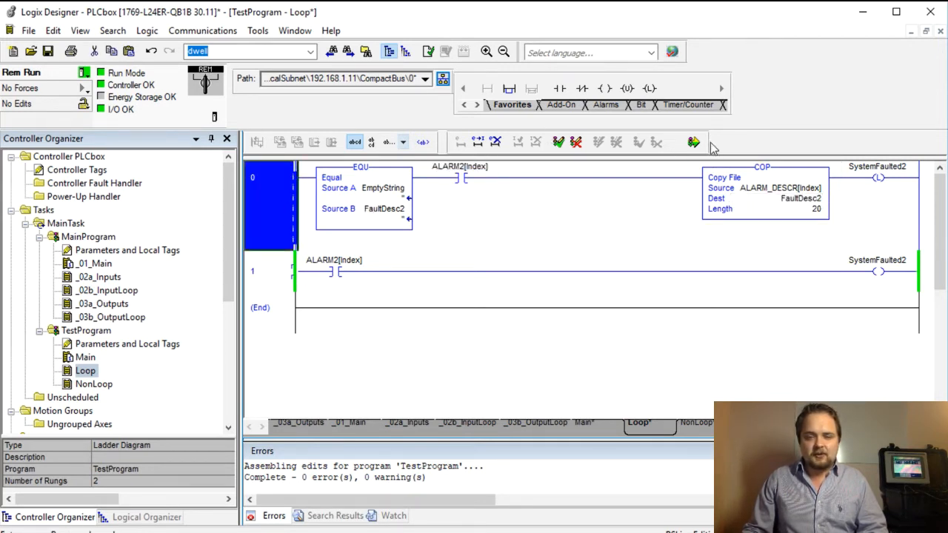
left_click(693, 143)
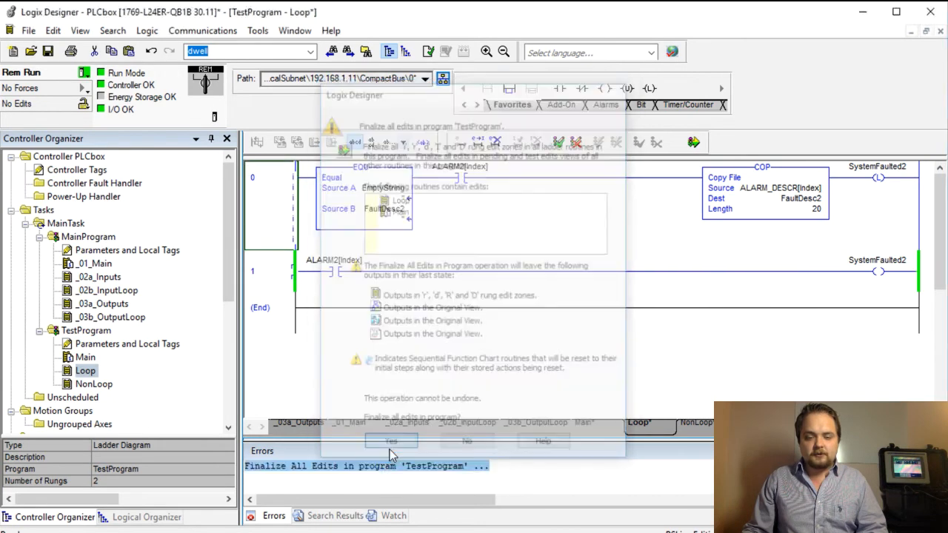
left_click(391, 441)
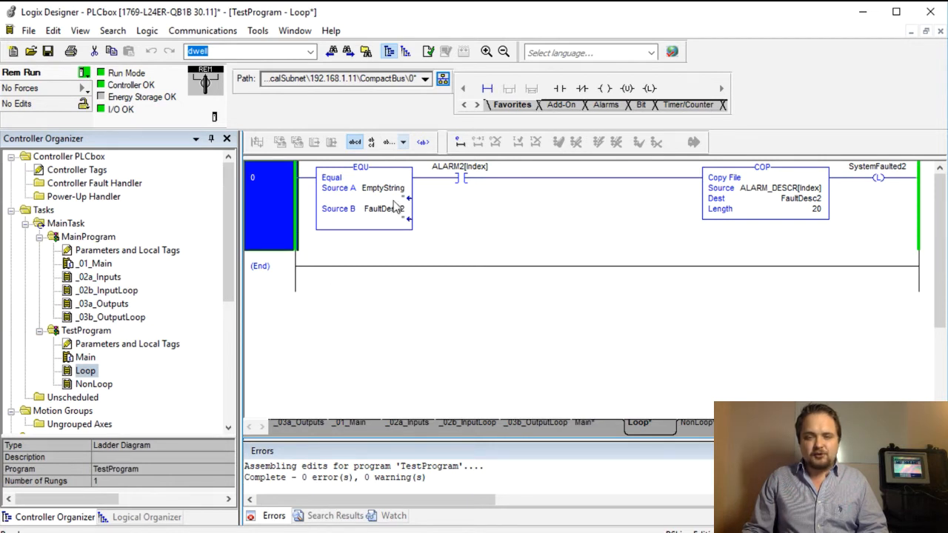
left_click(85, 358)
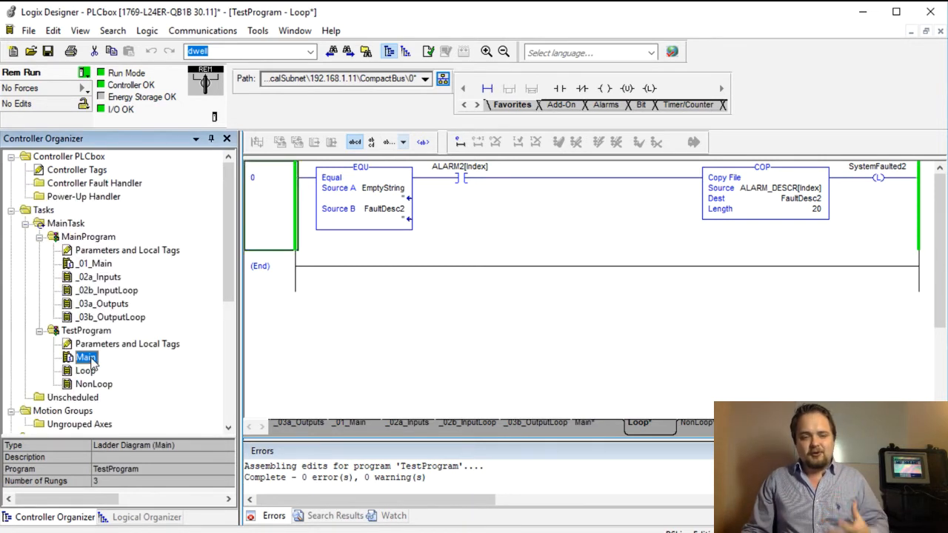
double_click(85, 357)
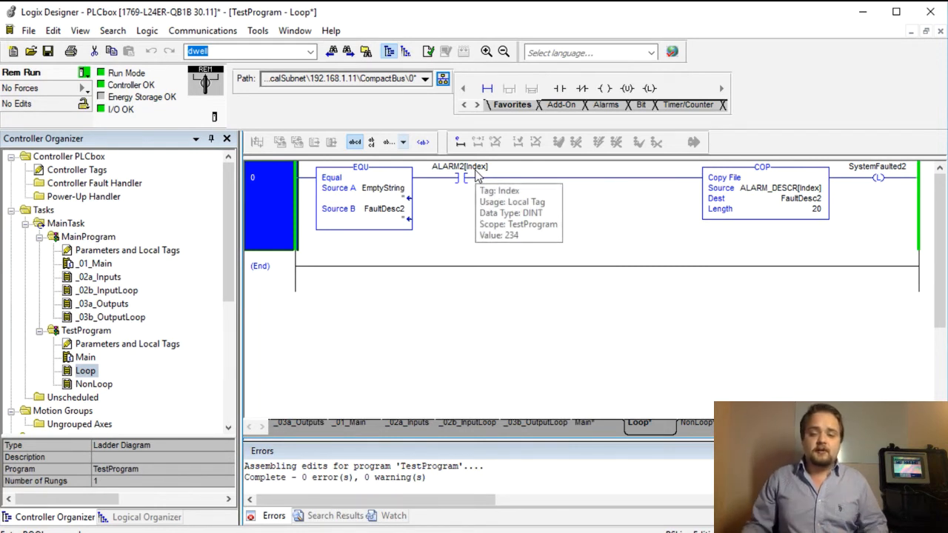
mouse_move(472, 176)
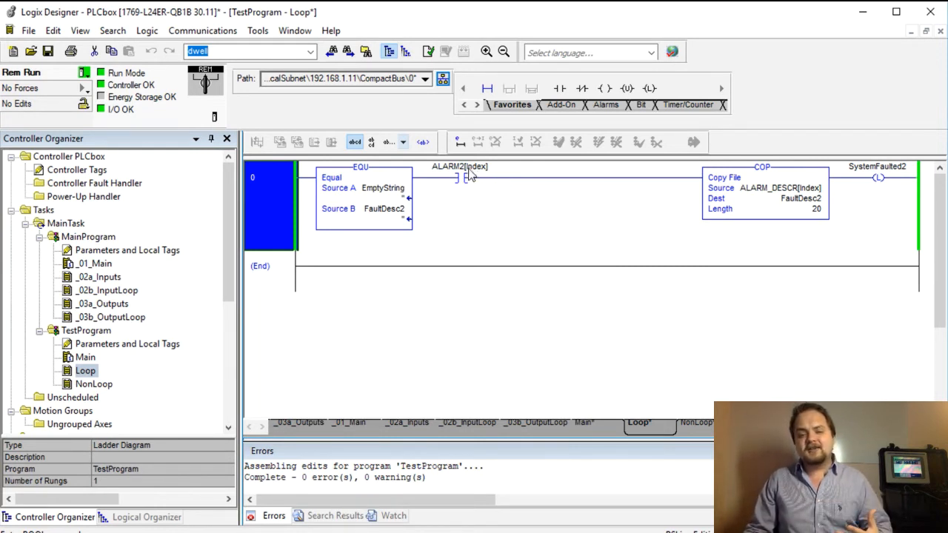
mouse_move(463, 174)
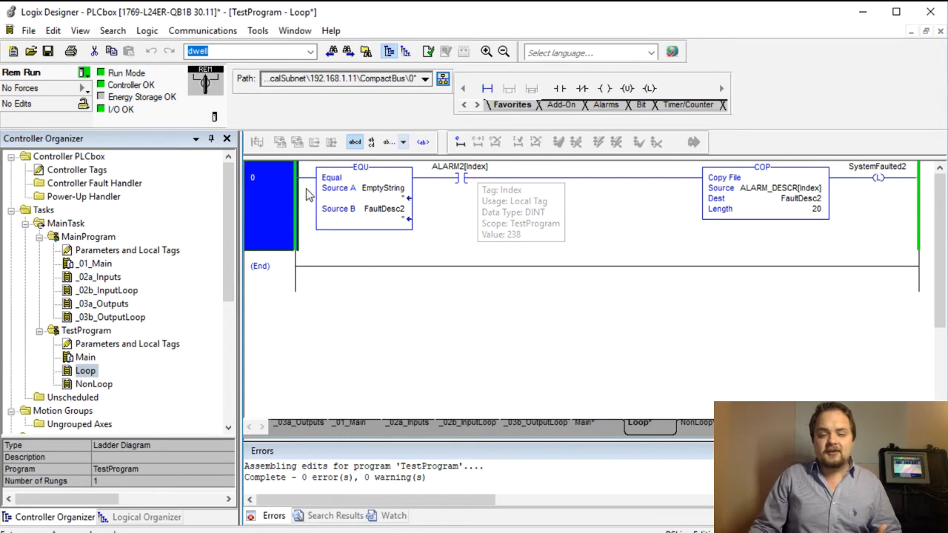
mouse_move(707, 207)
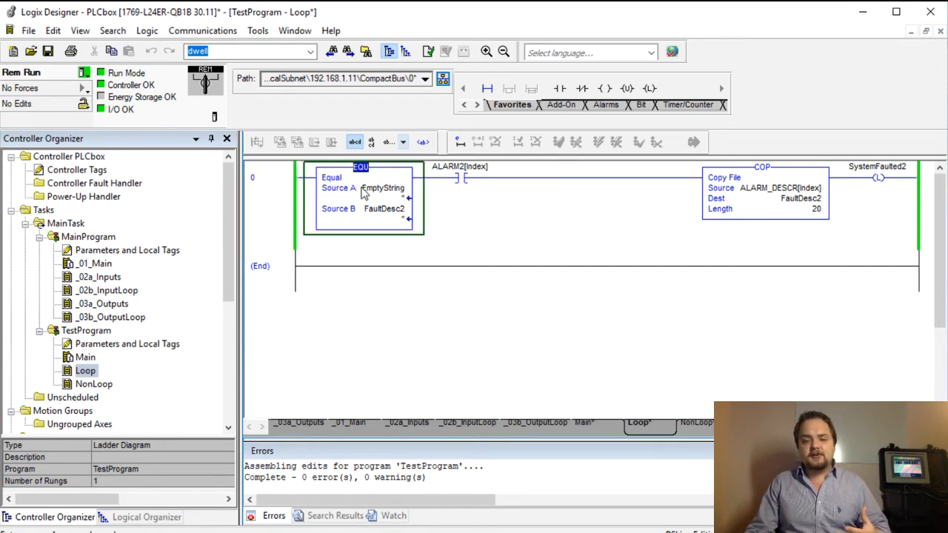
mouse_move(393, 214)
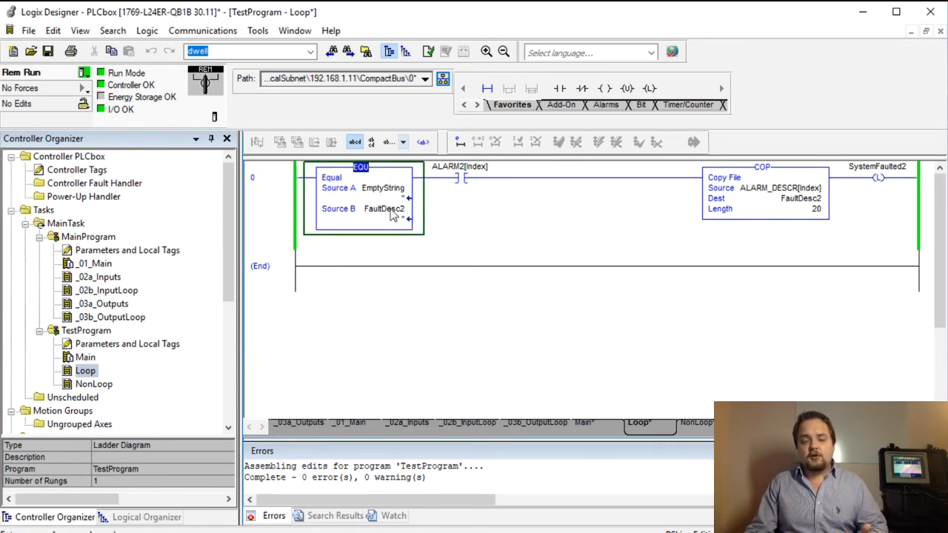
left_click(459, 172)
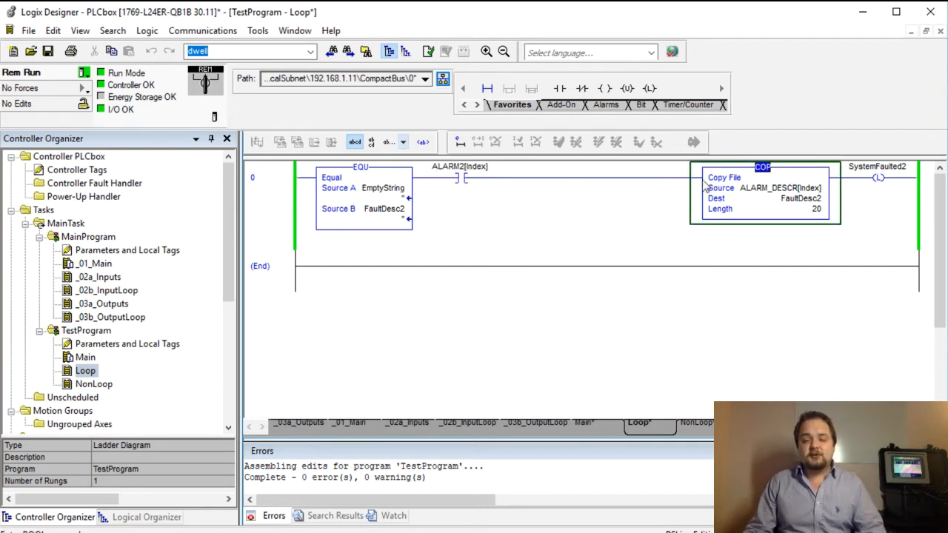
mouse_move(767, 194)
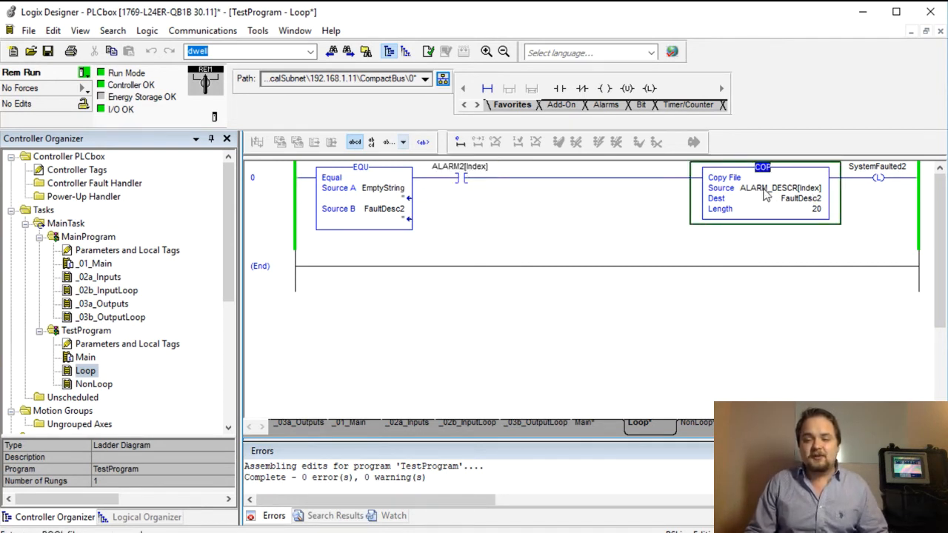
mouse_move(778, 187)
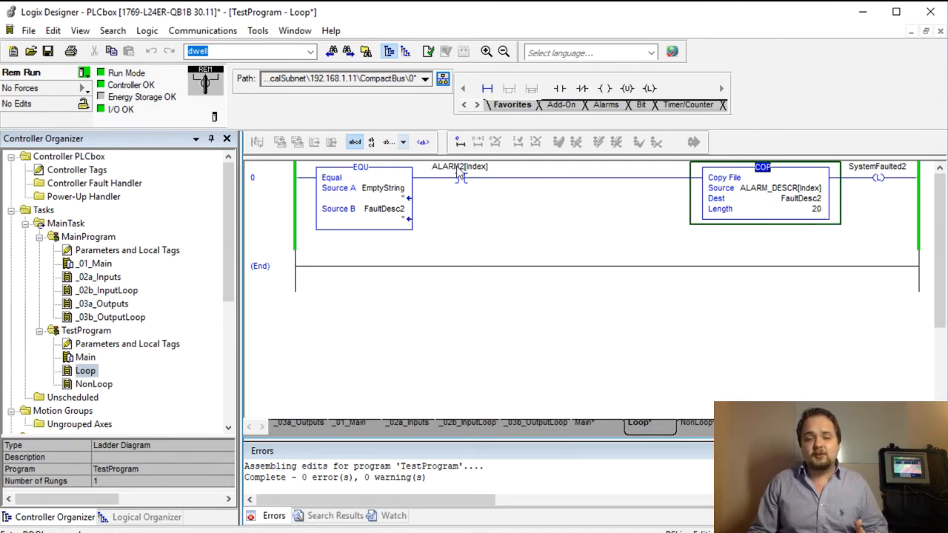
mouse_move(811, 192)
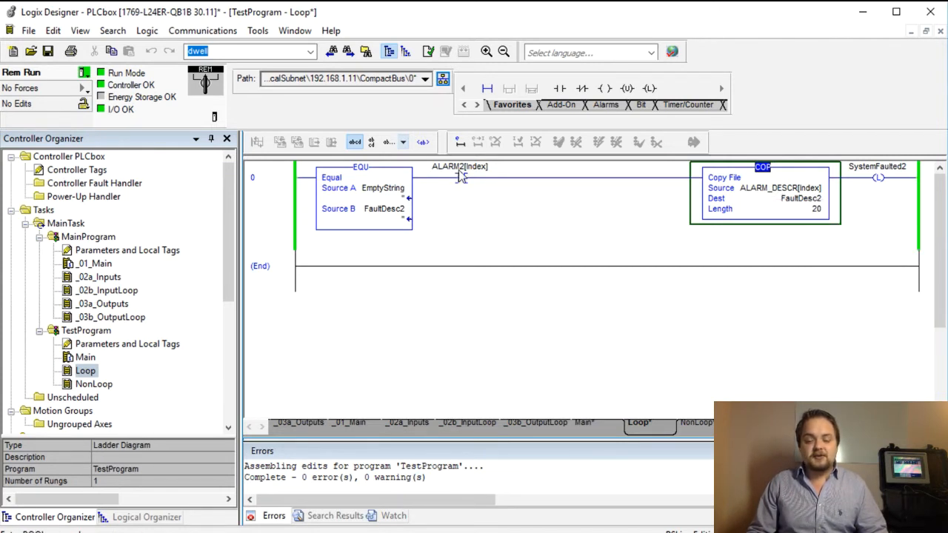
mouse_move(476, 179)
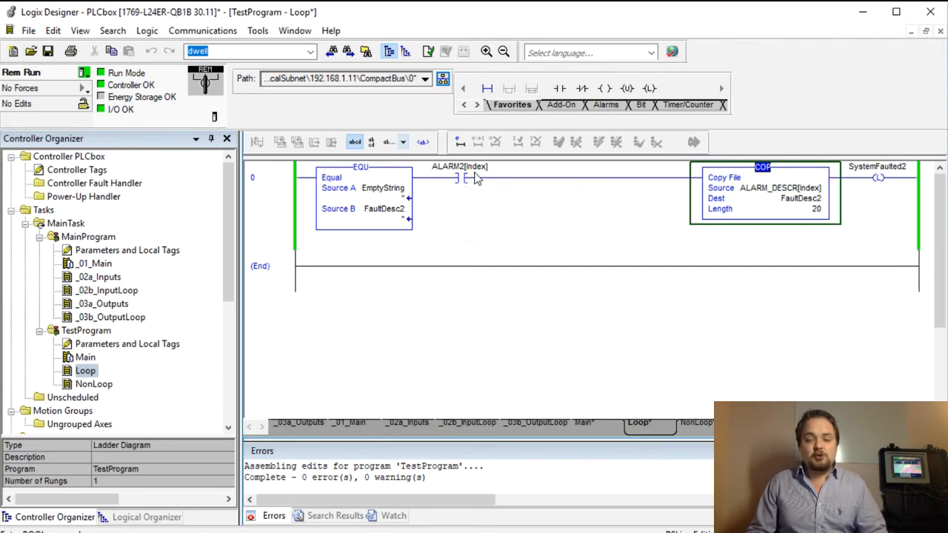
mouse_move(460, 176)
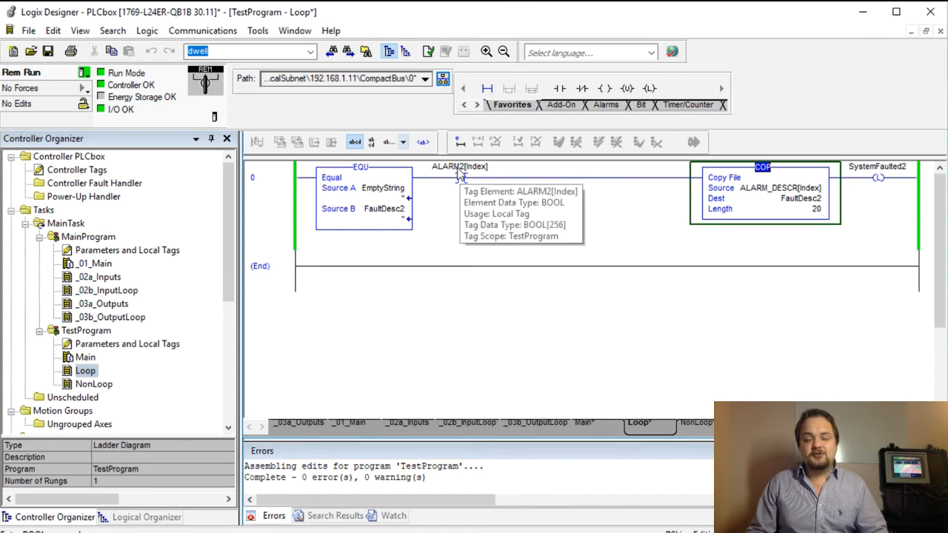
Step: Monitor the ALARM2 array and toggle bit ALARM2[2] on so SystemFaulted2 latches with 'Fault 2'
right_click(459, 165)
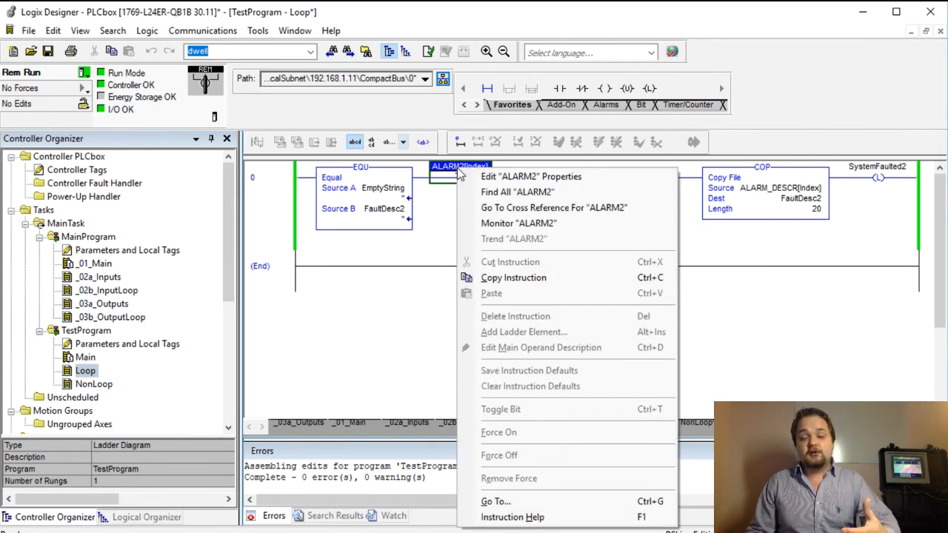
mouse_move(517, 191)
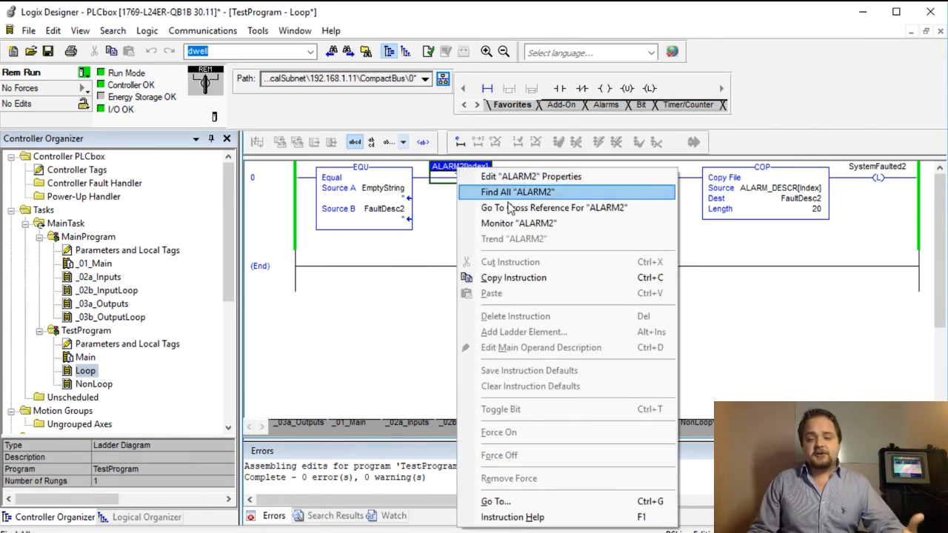
mouse_move(530, 223)
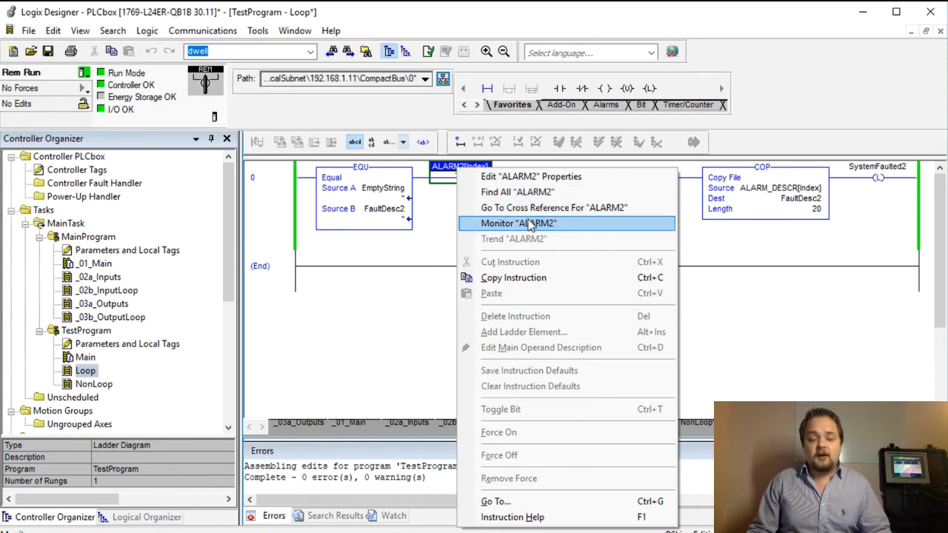
left_click(517, 223)
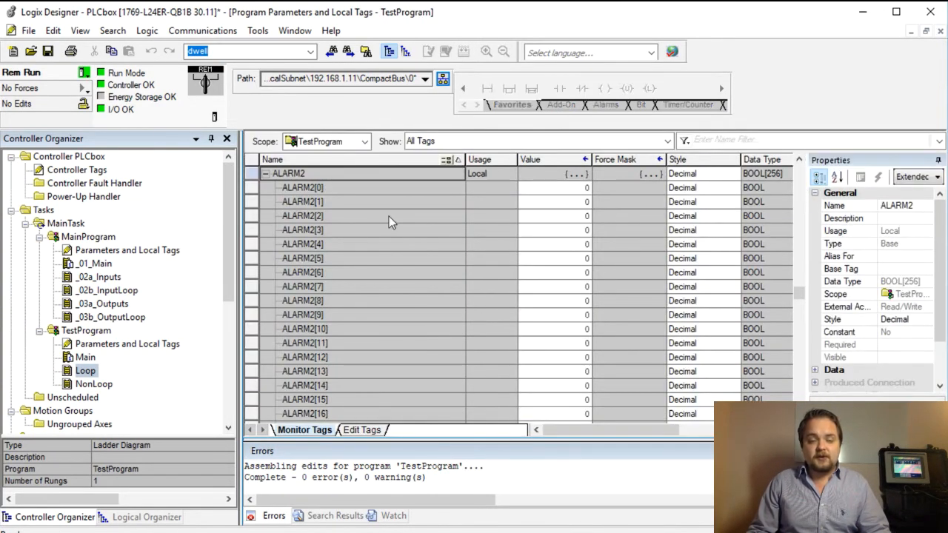
left_click(552, 215)
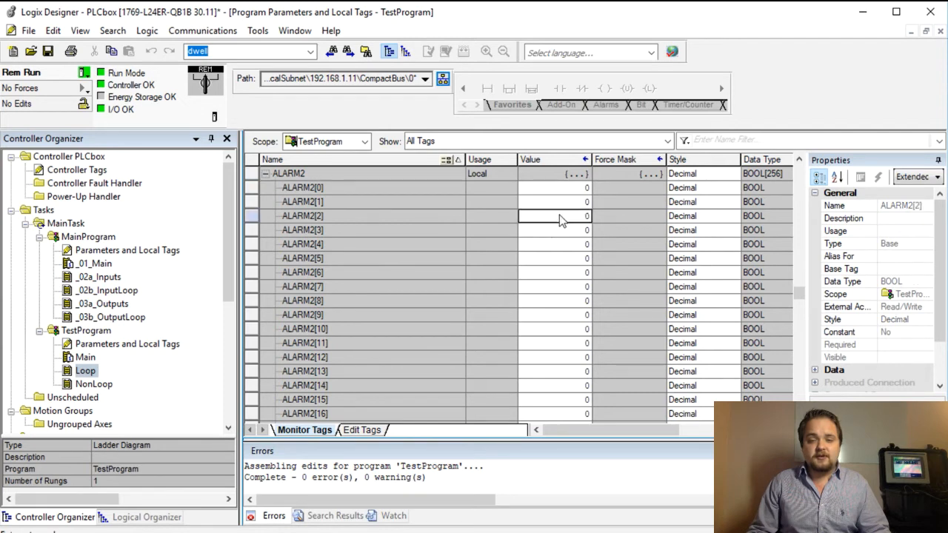
right_click(556, 216)
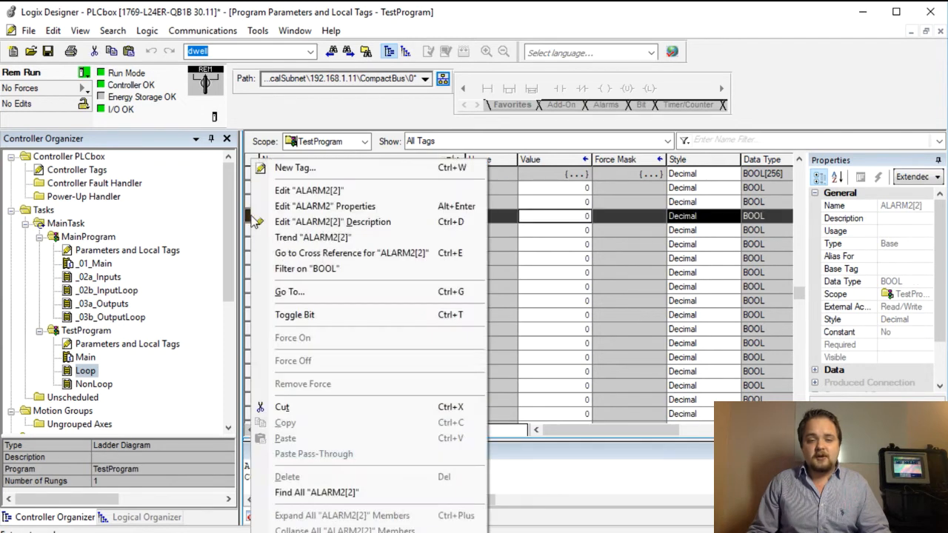
mouse_move(295, 315)
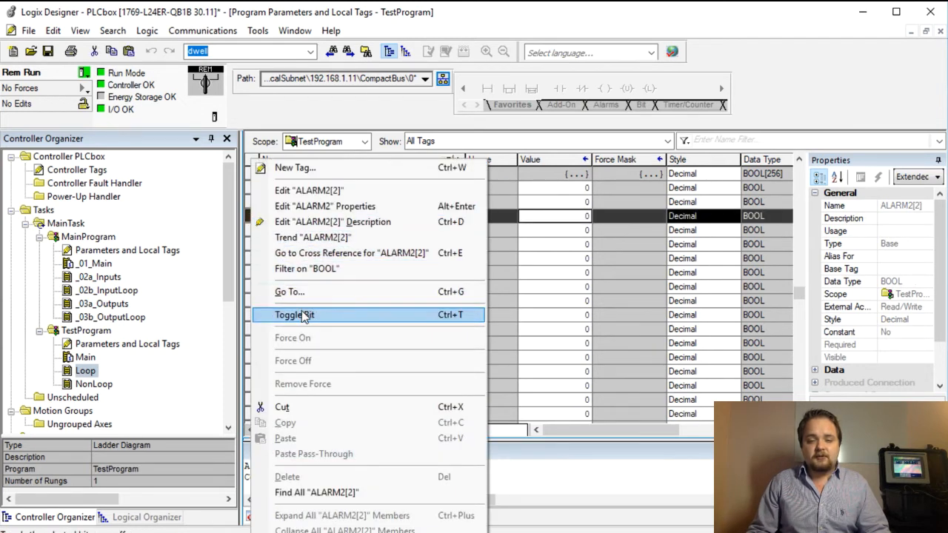
left_click(294, 315)
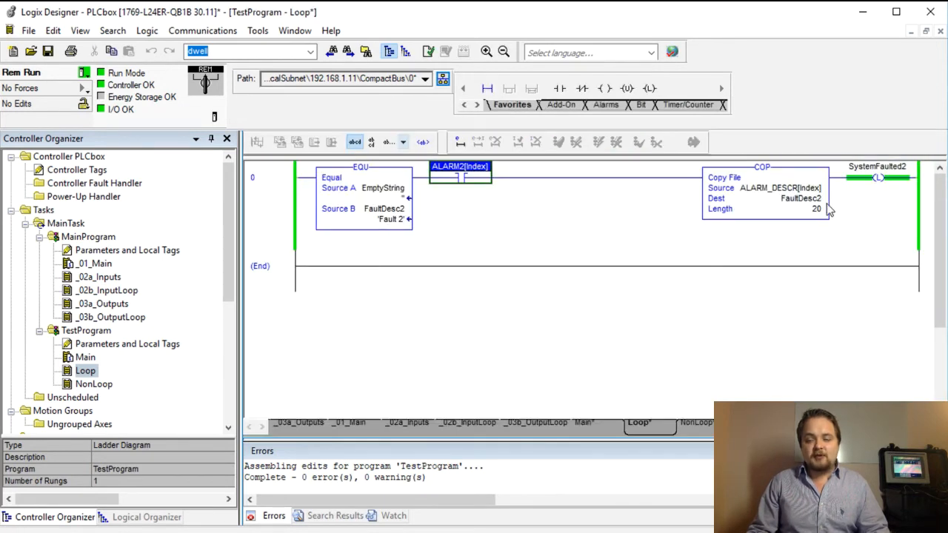
mouse_move(473, 216)
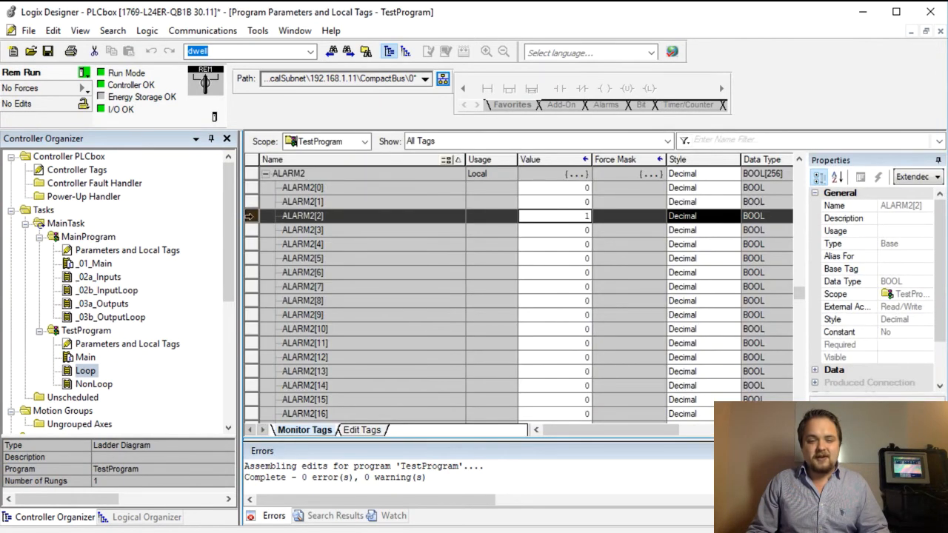
Step: Toggle ALARM2[2] off, fire SytemReset2 in the Main routine, and reopen the local tag list
right_click(301, 216)
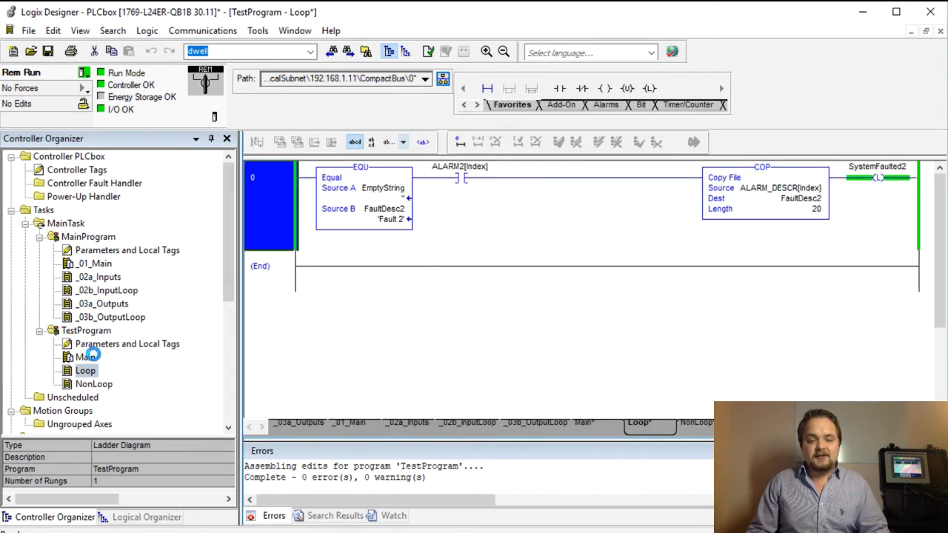
double_click(86, 357)
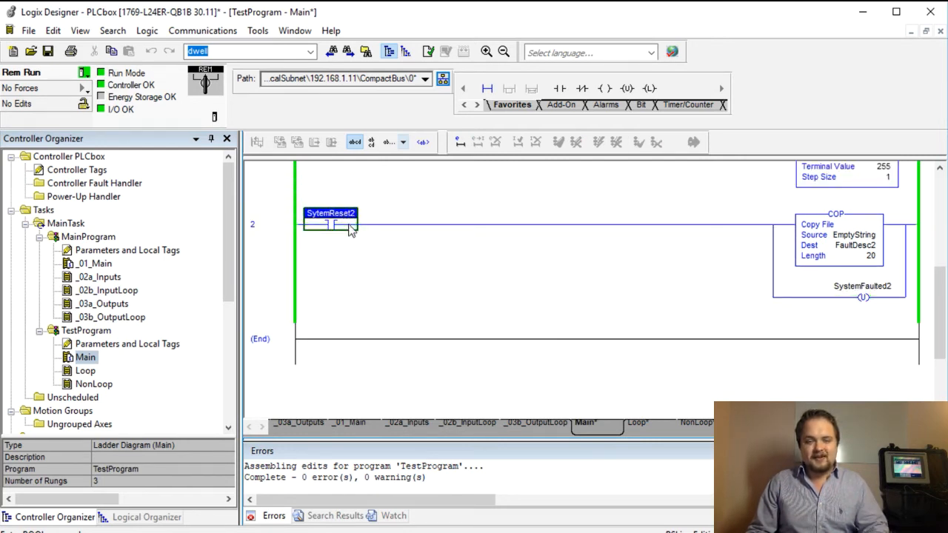
left_click(86, 370)
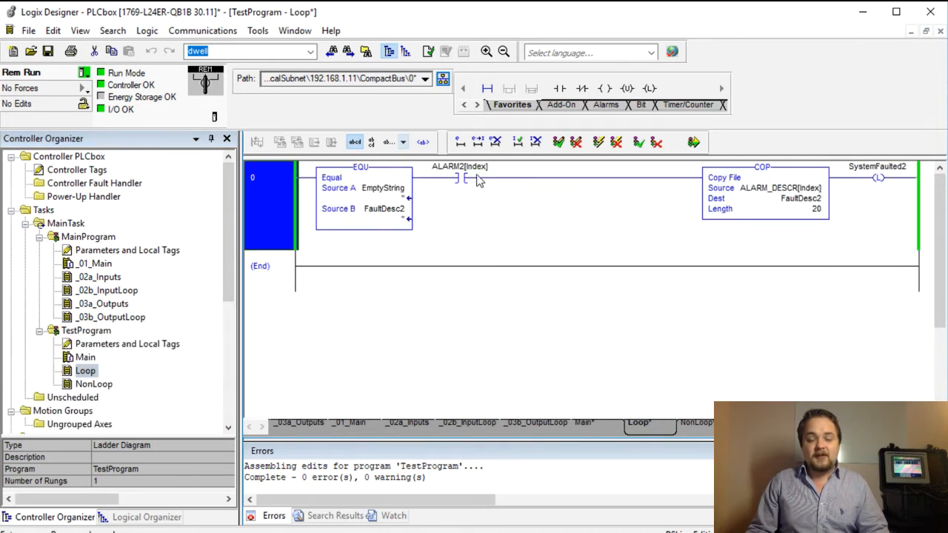
double_click(127, 250)
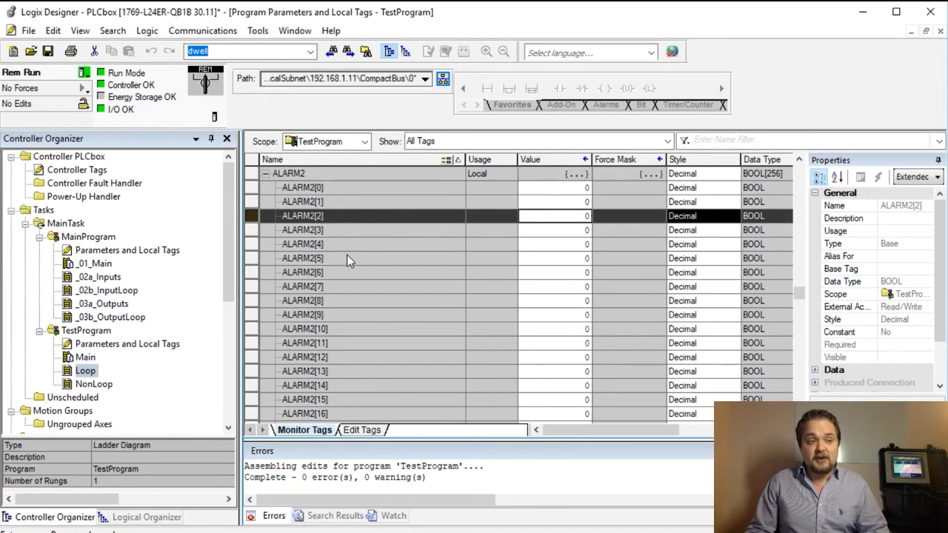
mouse_move(337, 204)
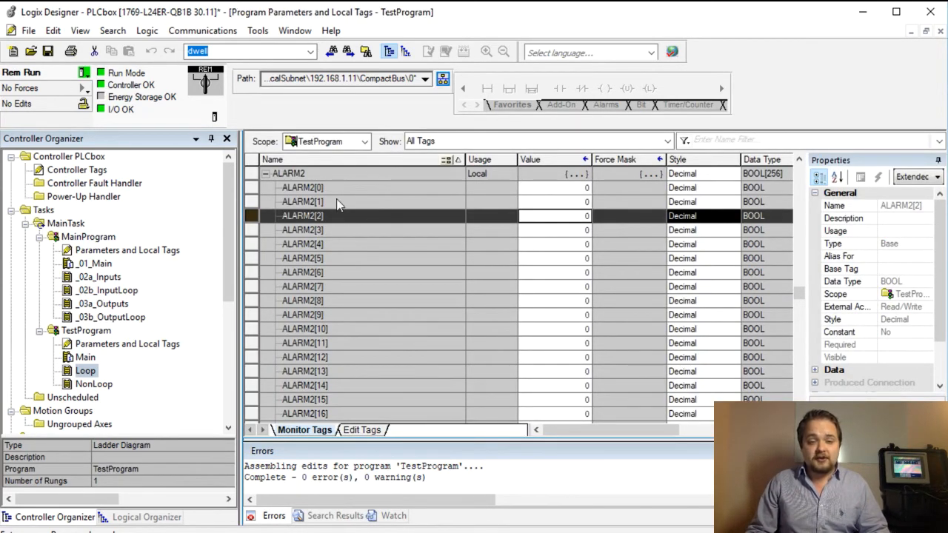
Step: Toggle ALARM2[1] on and Go To its Loop rung showing 'Fault 1' latched
right_click(299, 201)
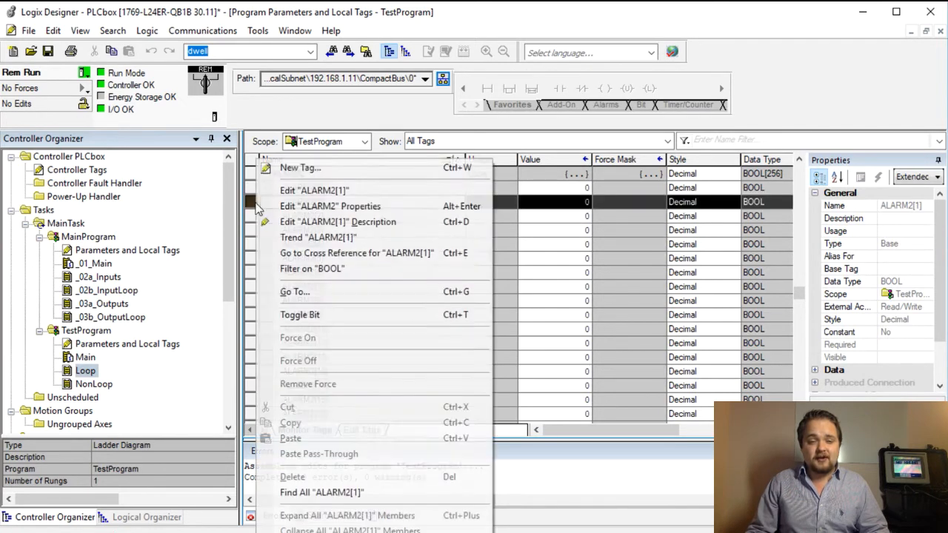
left_click(299, 314)
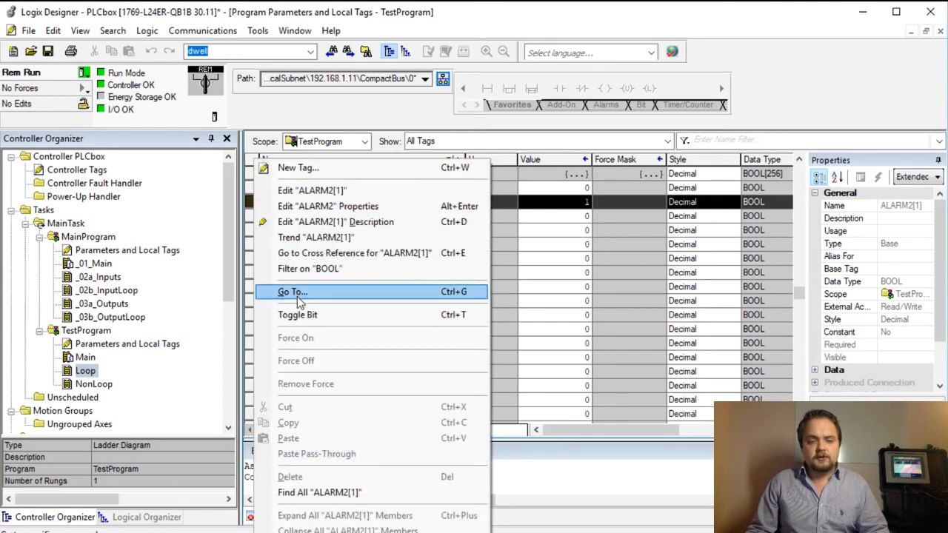
left_click(292, 291)
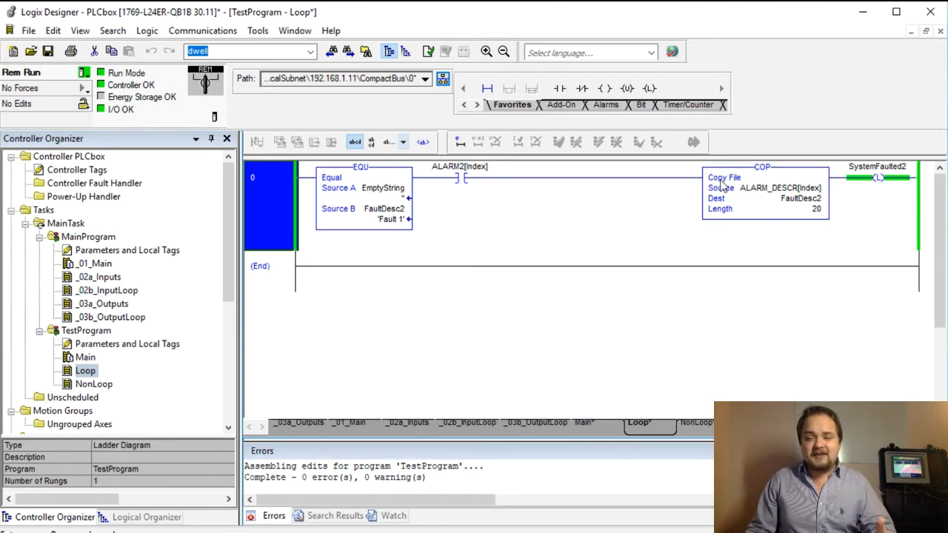
mouse_move(709, 181)
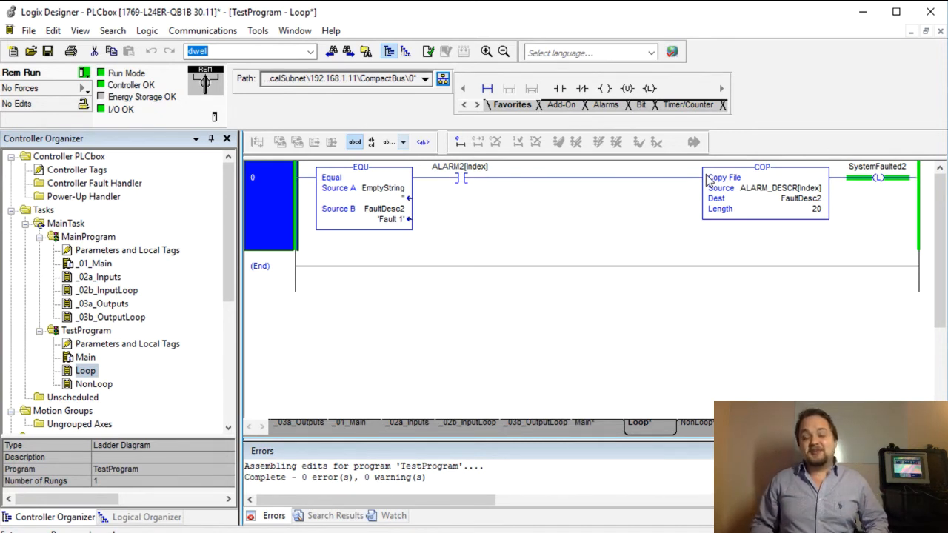
mouse_move(595, 230)
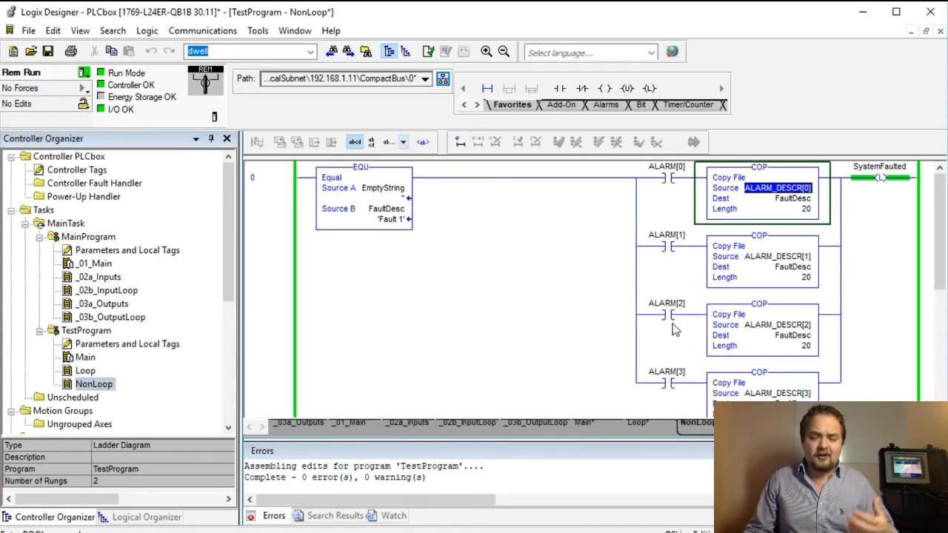
mouse_move(663, 378)
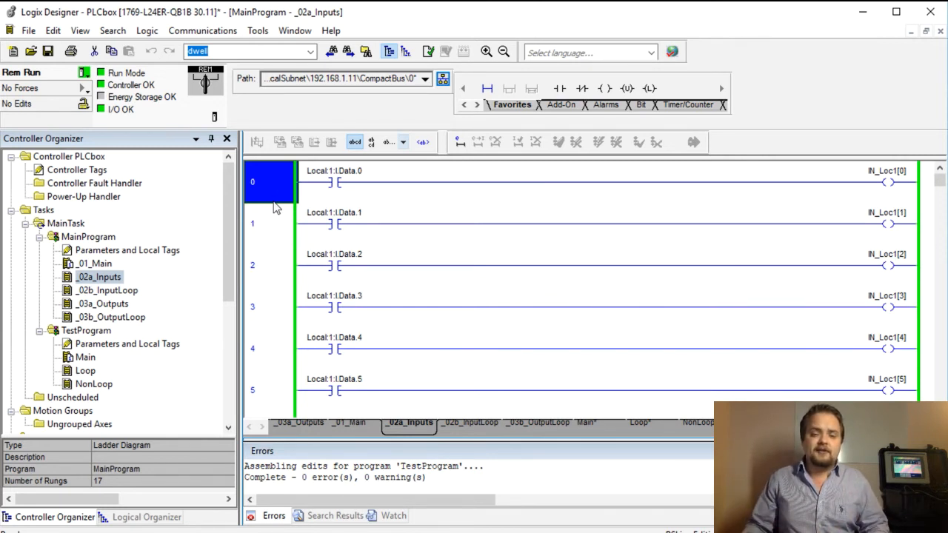
Step: Scroll _02a_Inputs to rung 16 and select its FOR instruction calling _02b_InputLoop with index 0 to 15
scroll("down", 3)
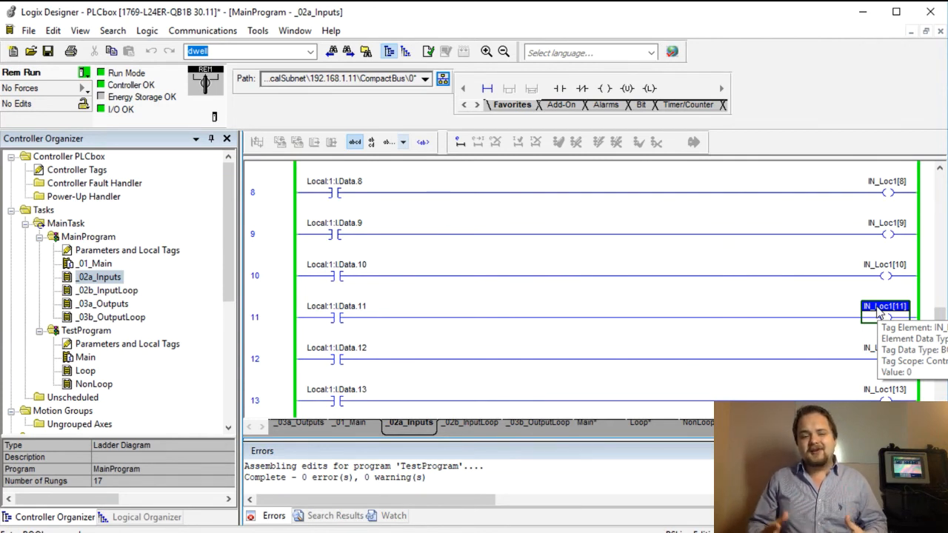
scroll("down", 3)
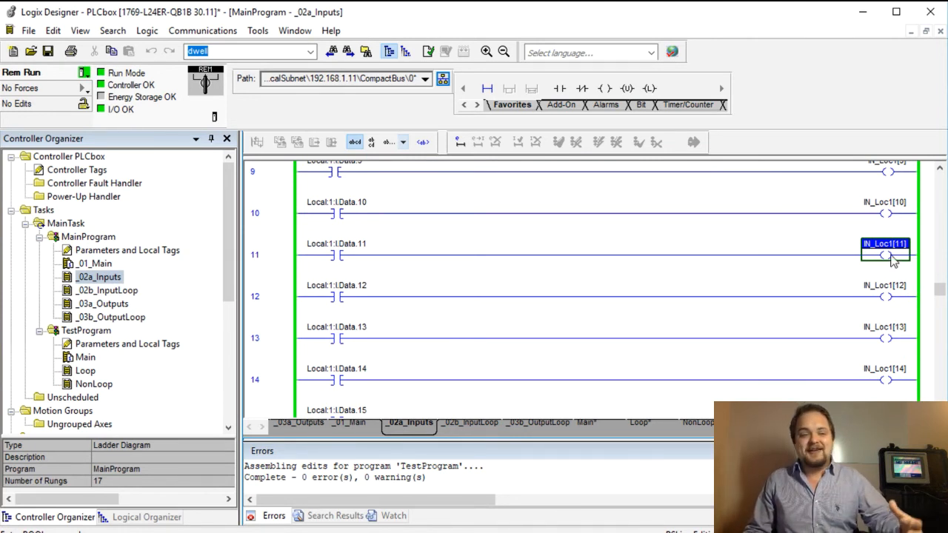
mouse_move(709, 245)
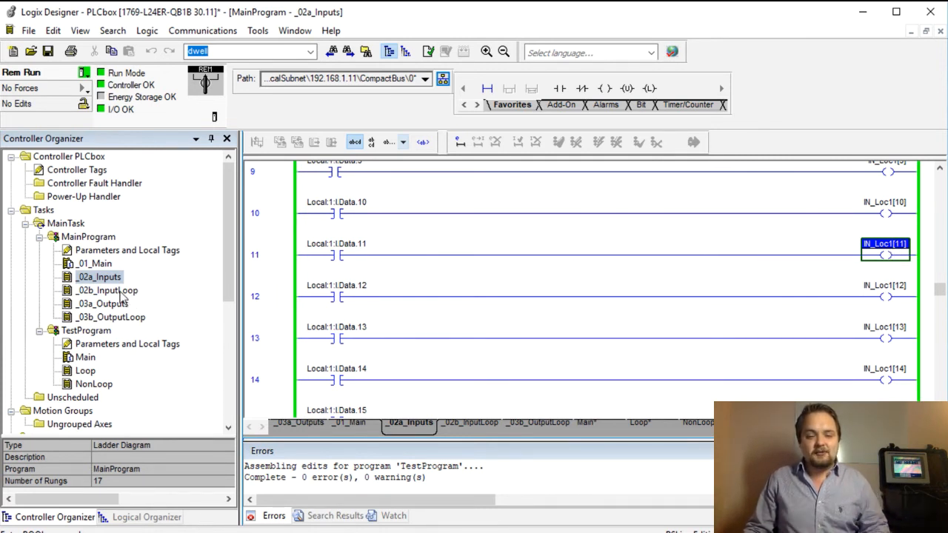
scroll("down", 3)
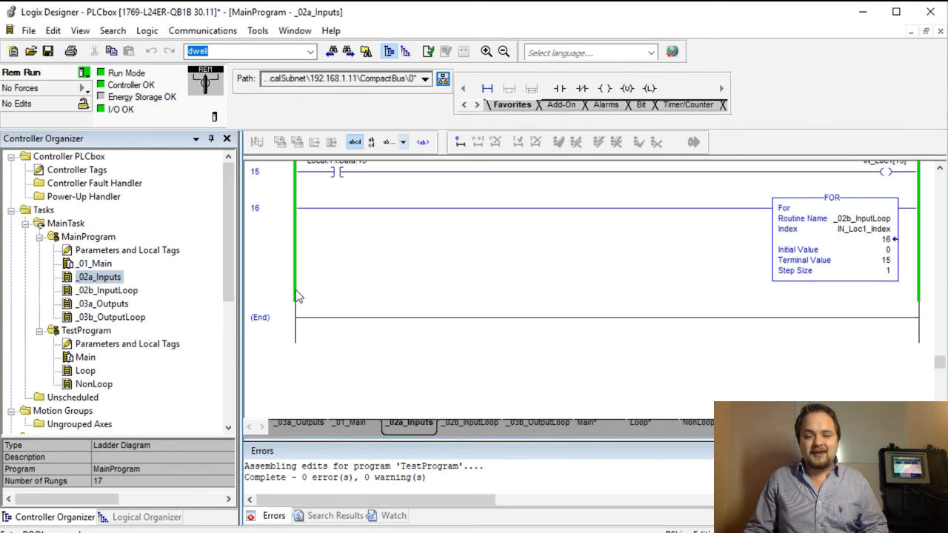
left_click(270, 248)
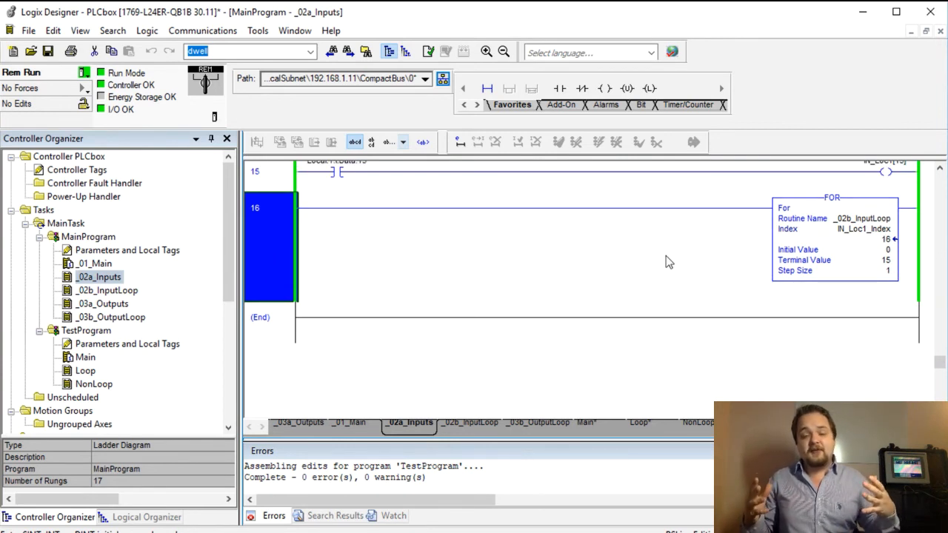
mouse_move(278, 254)
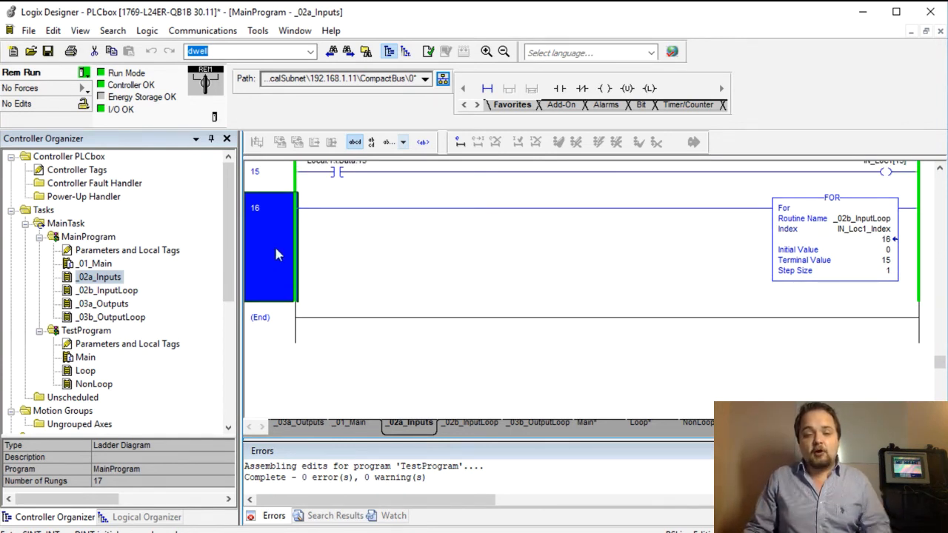
mouse_move(887, 260)
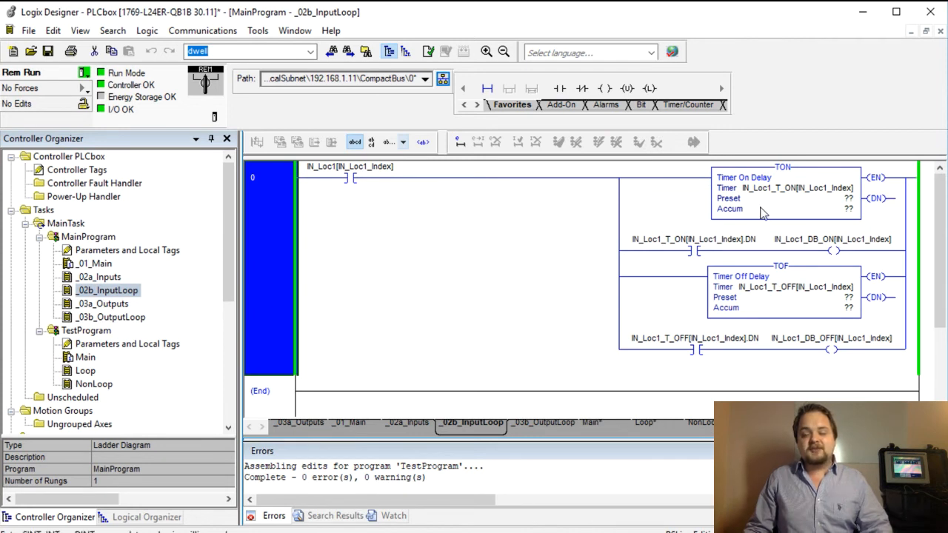
Step: Inspect the TON .DN contact and DB_ON coil in _02b_InputLoop, then return to _02a_Inputs
left_click(693, 239)
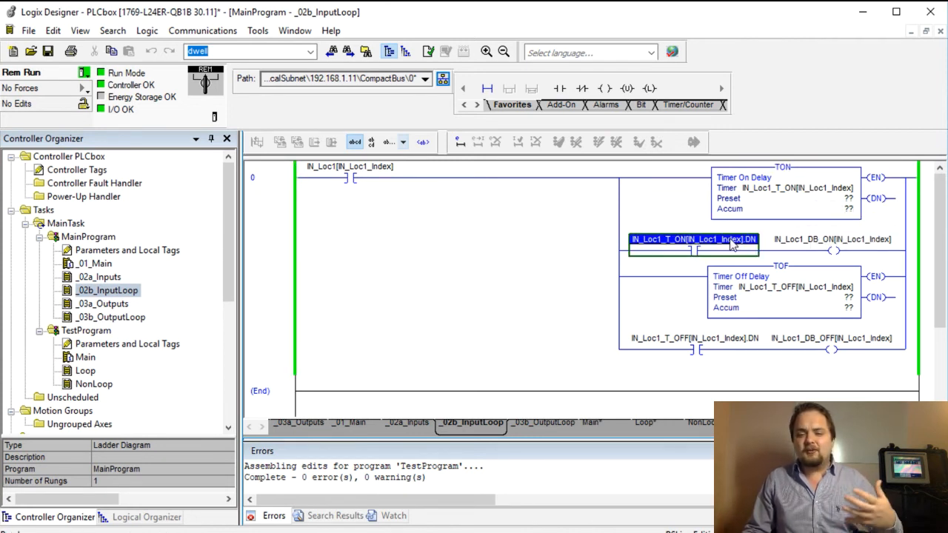
mouse_move(783, 276)
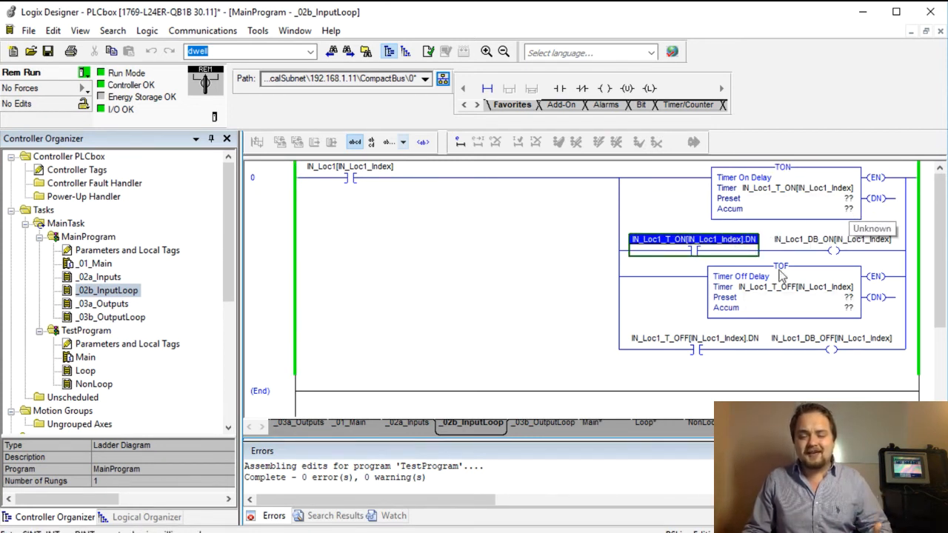
left_click(832, 238)
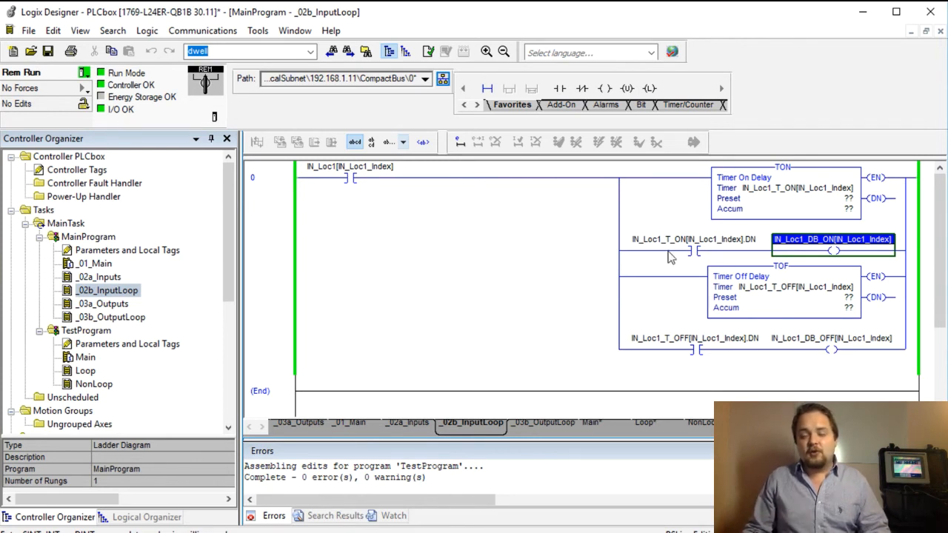
mouse_move(829, 250)
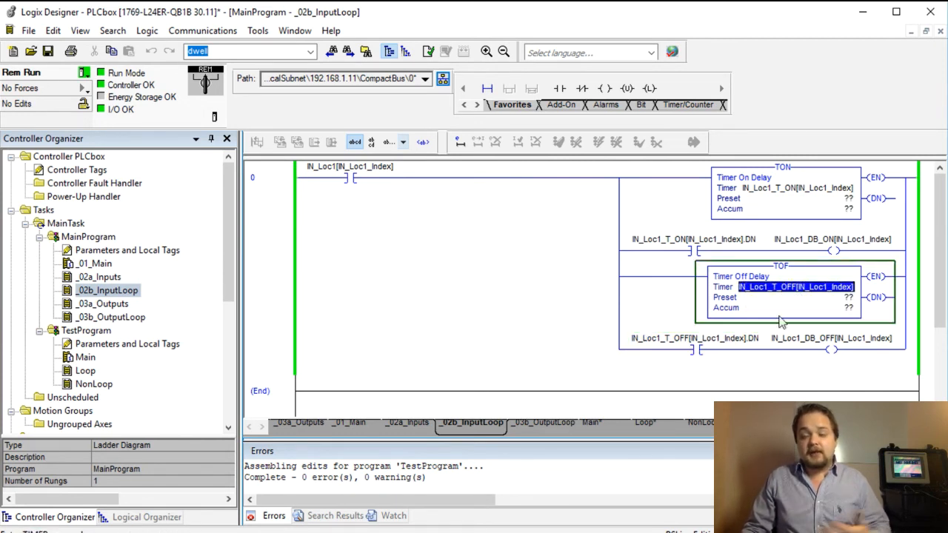
mouse_move(874, 338)
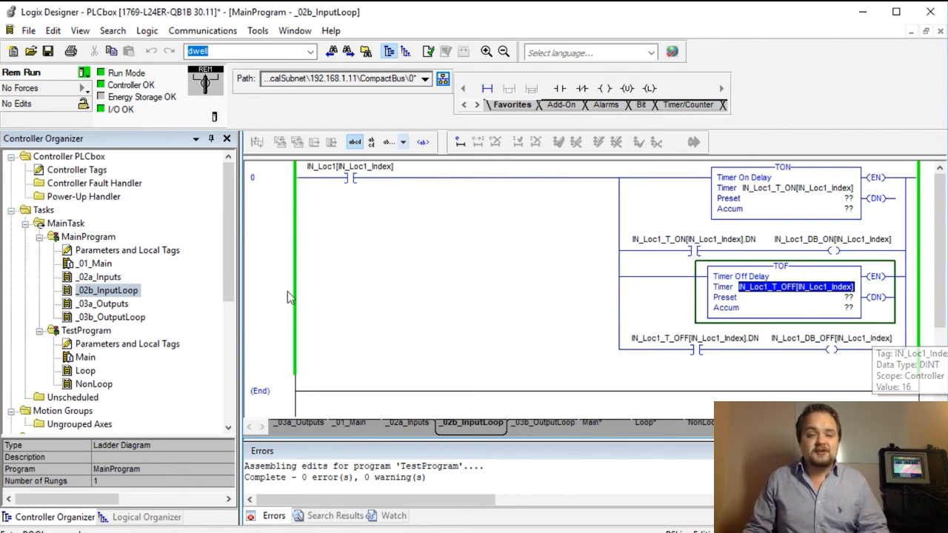
left_click(266, 281)
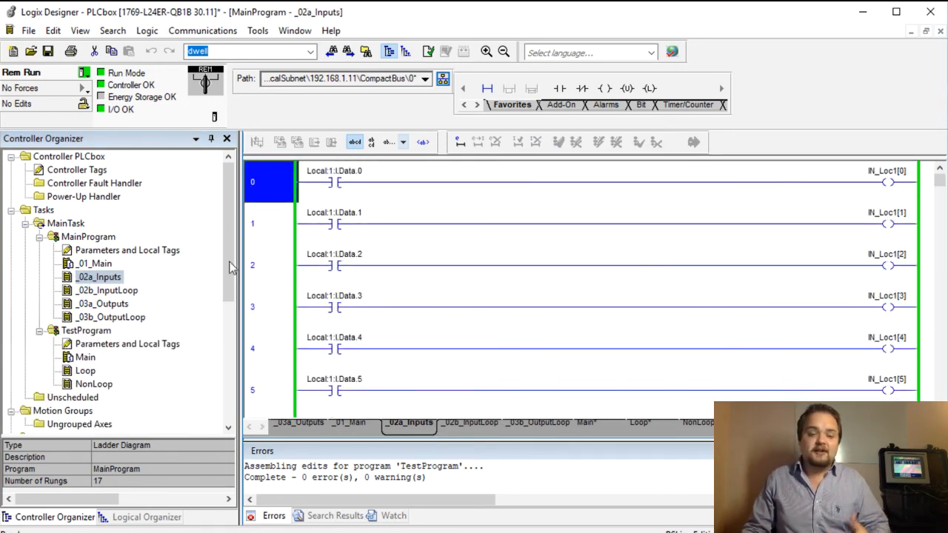
Step: Reopen _02b_InputLoop, point out the indexed input contact and select the TON timer's Preset value
left_click(107, 289)
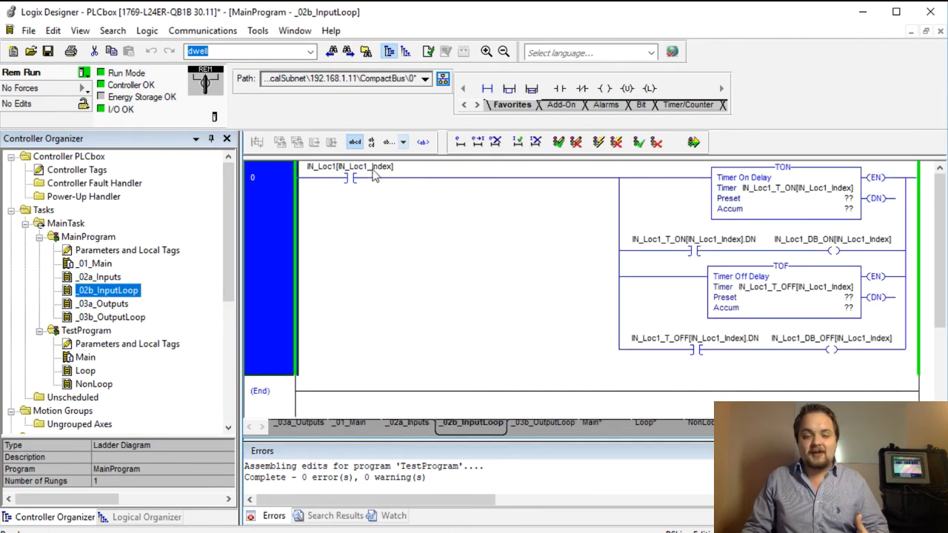
mouse_move(354, 176)
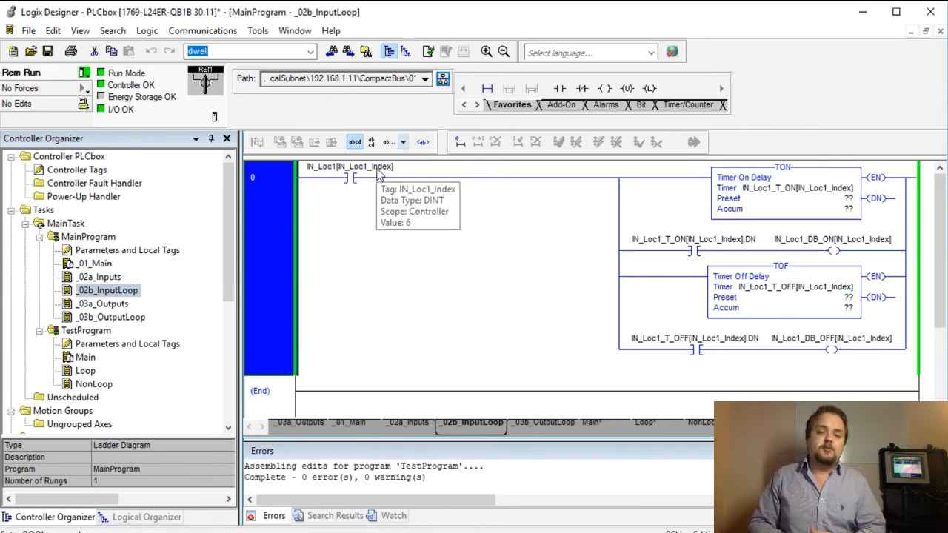
mouse_move(293, 312)
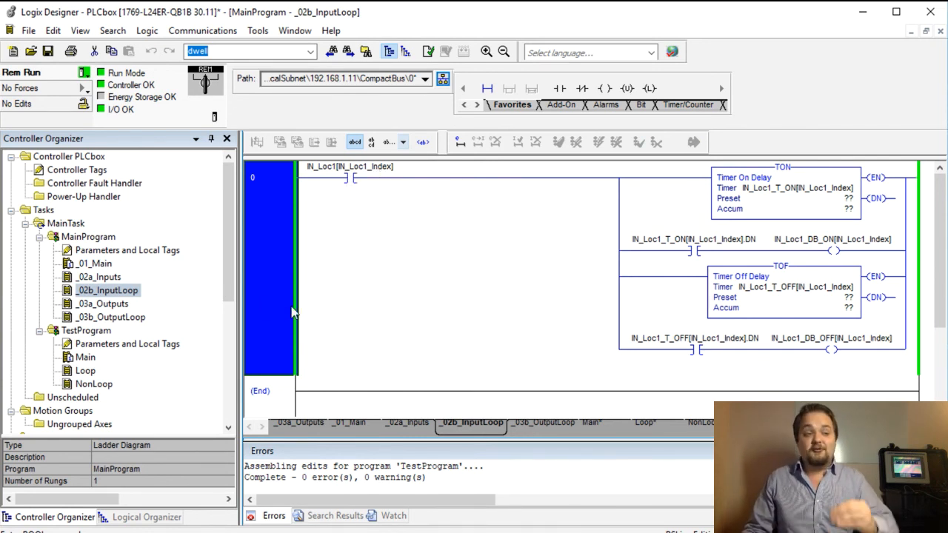
mouse_move(296, 318)
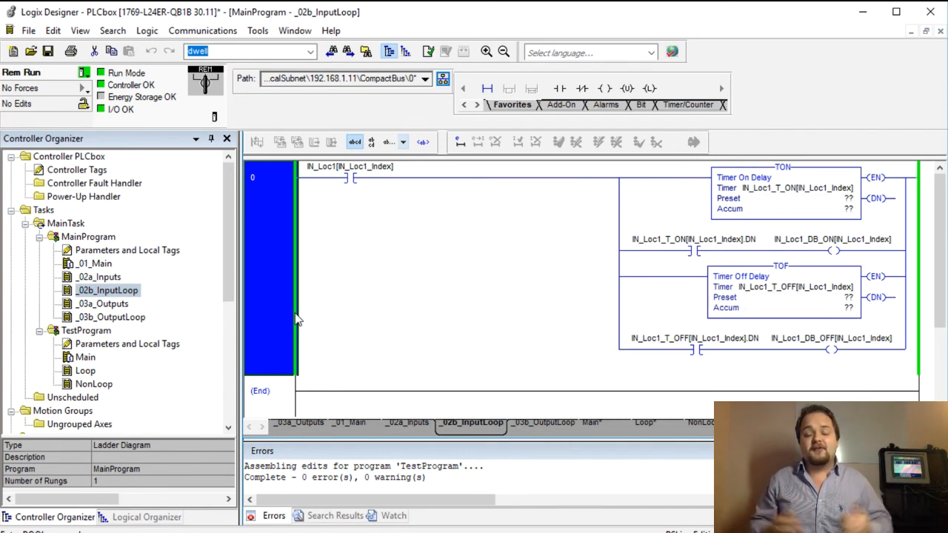
mouse_move(326, 309)
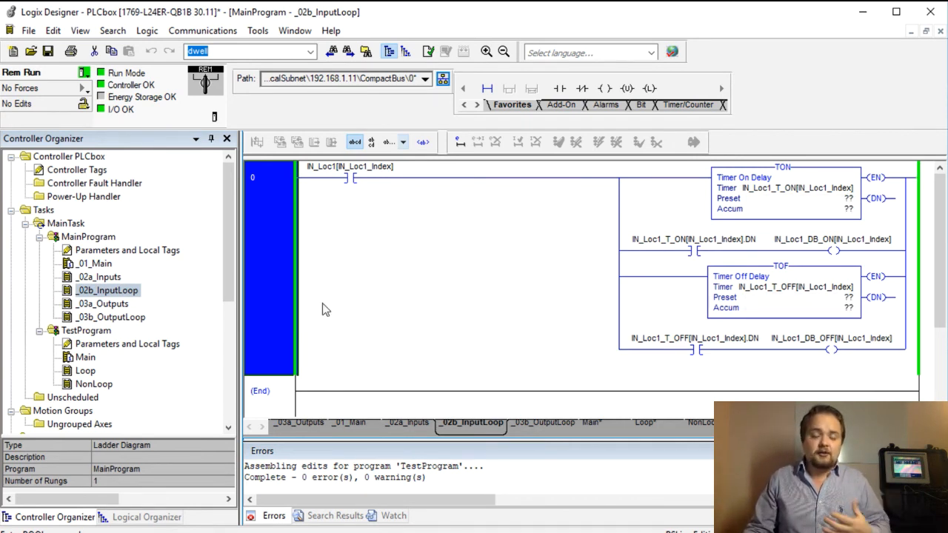
mouse_move(400, 299)
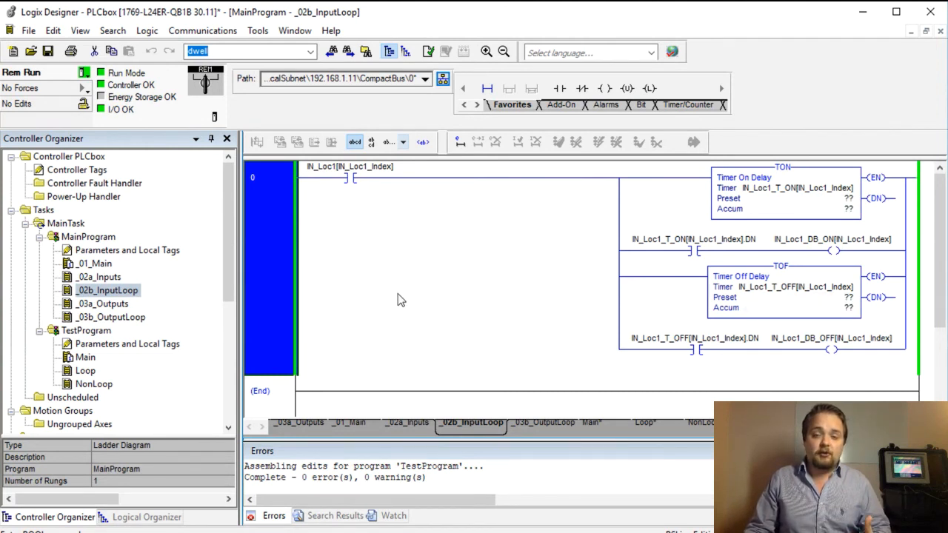
mouse_move(322, 280)
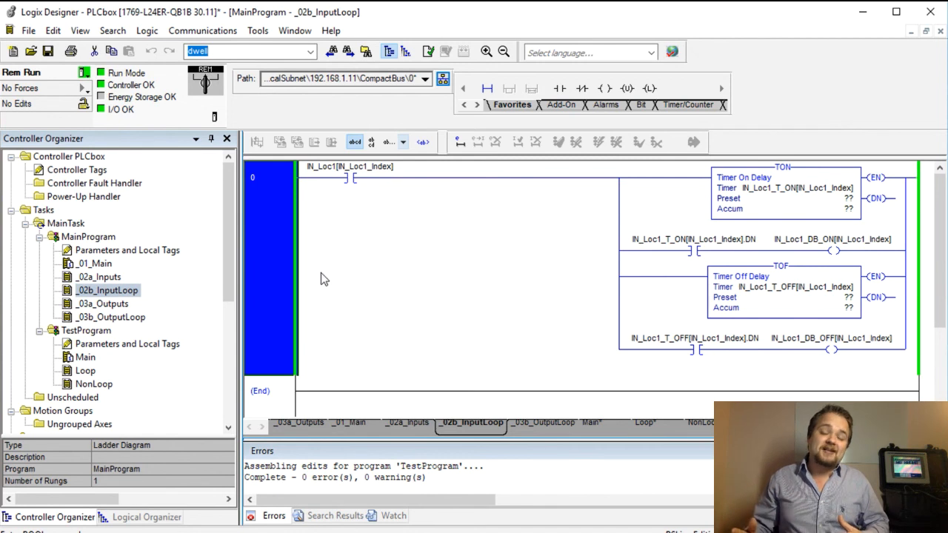
mouse_move(357, 187)
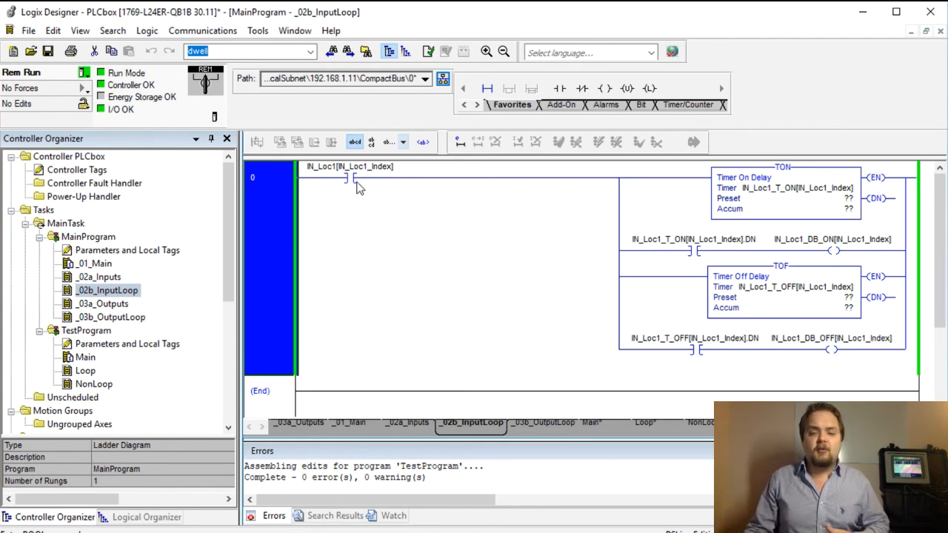
left_click(349, 178)
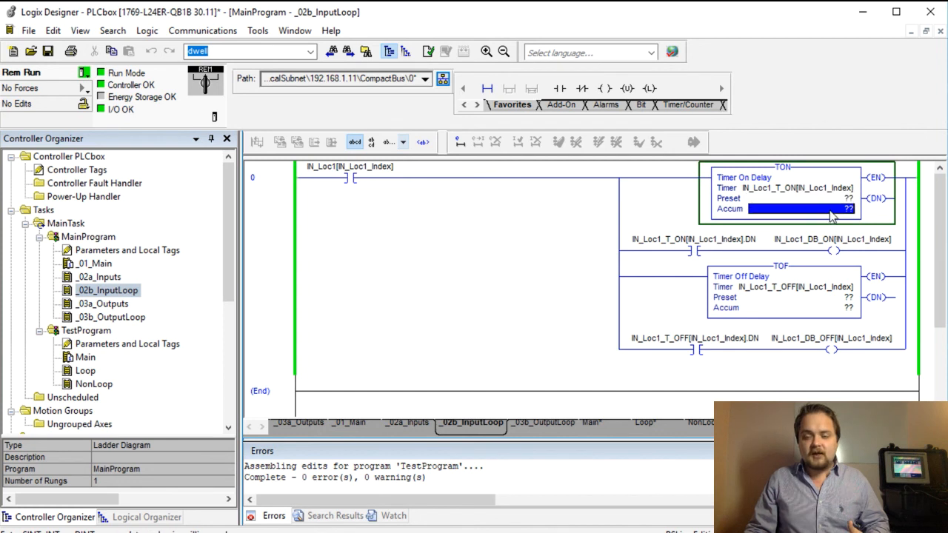
left_click(800, 197)
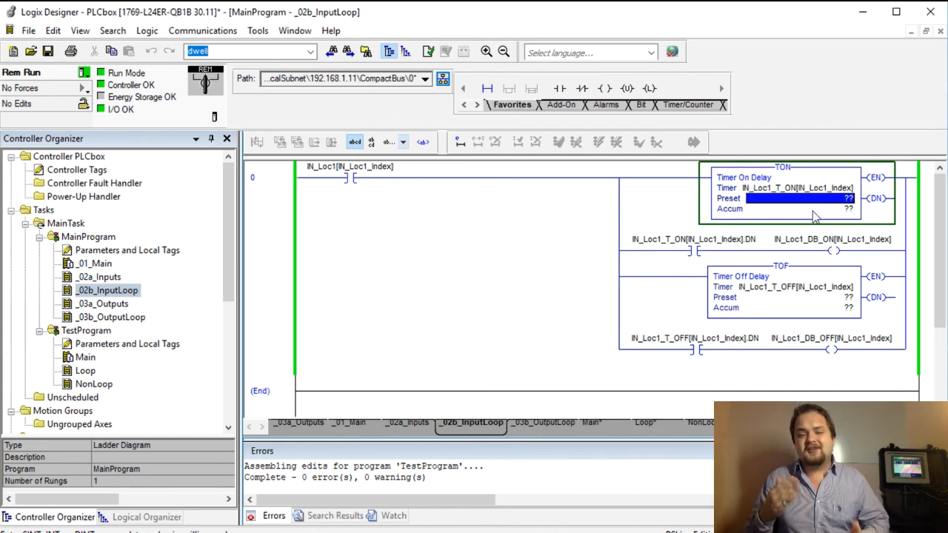